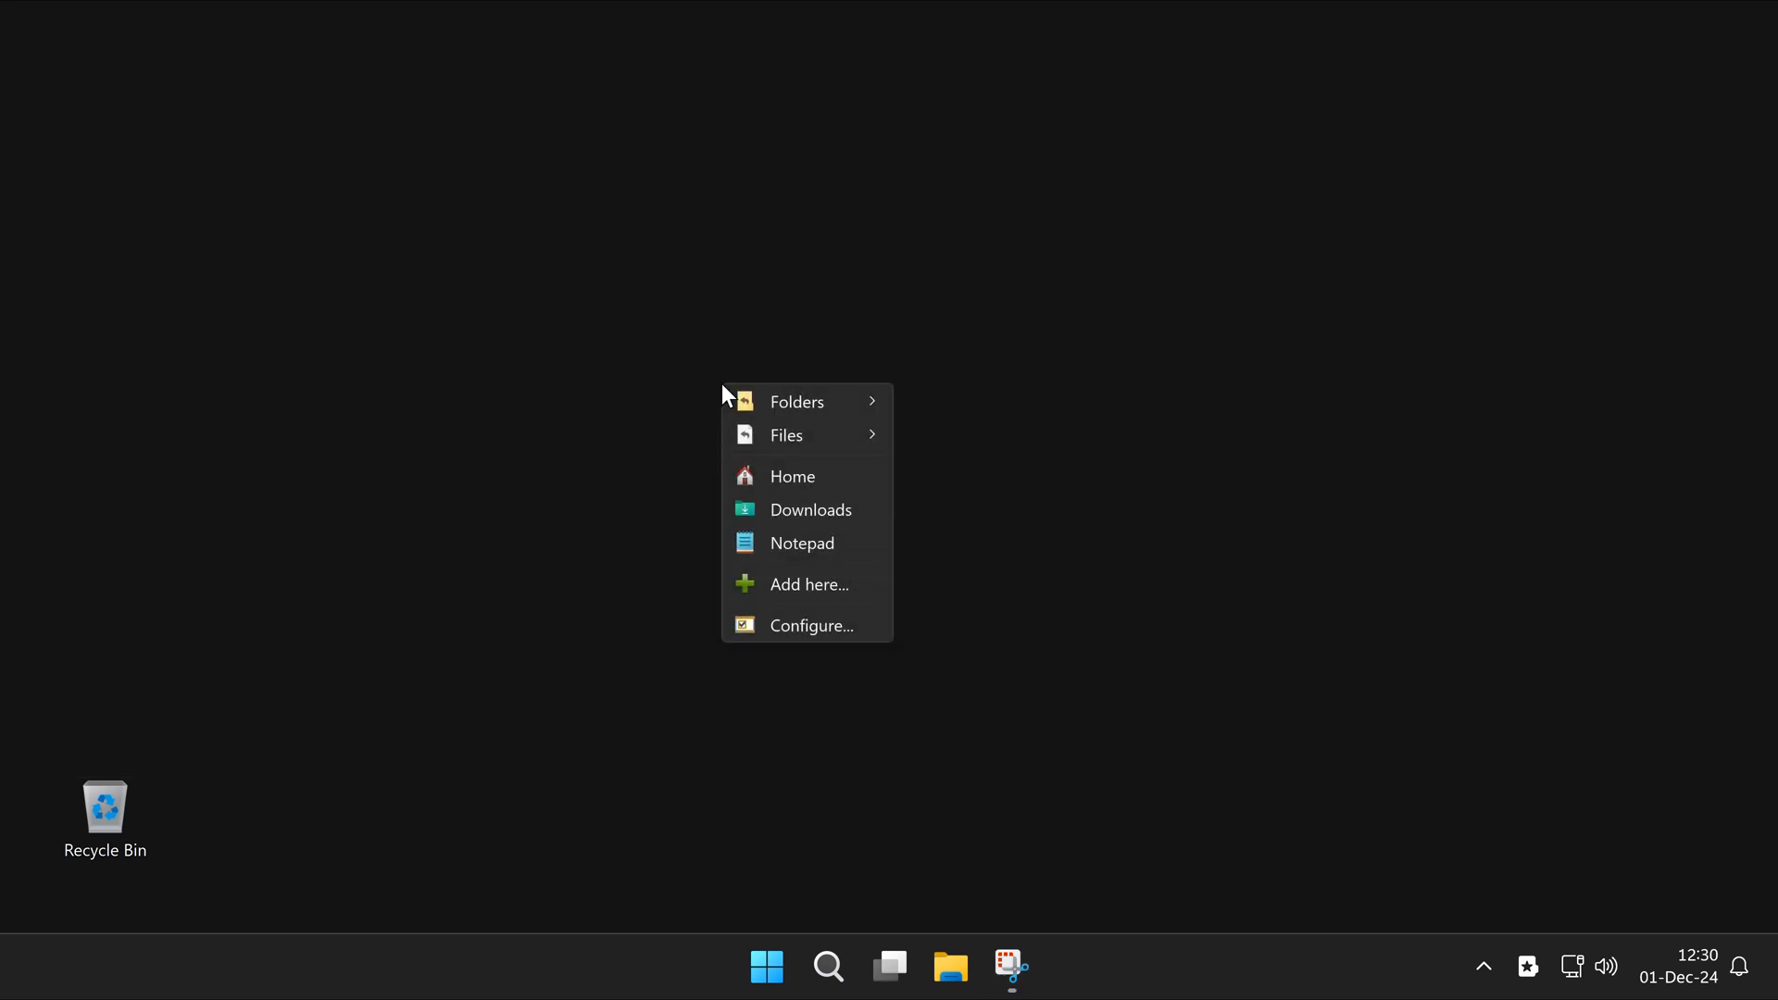
mouse_move(811, 509)
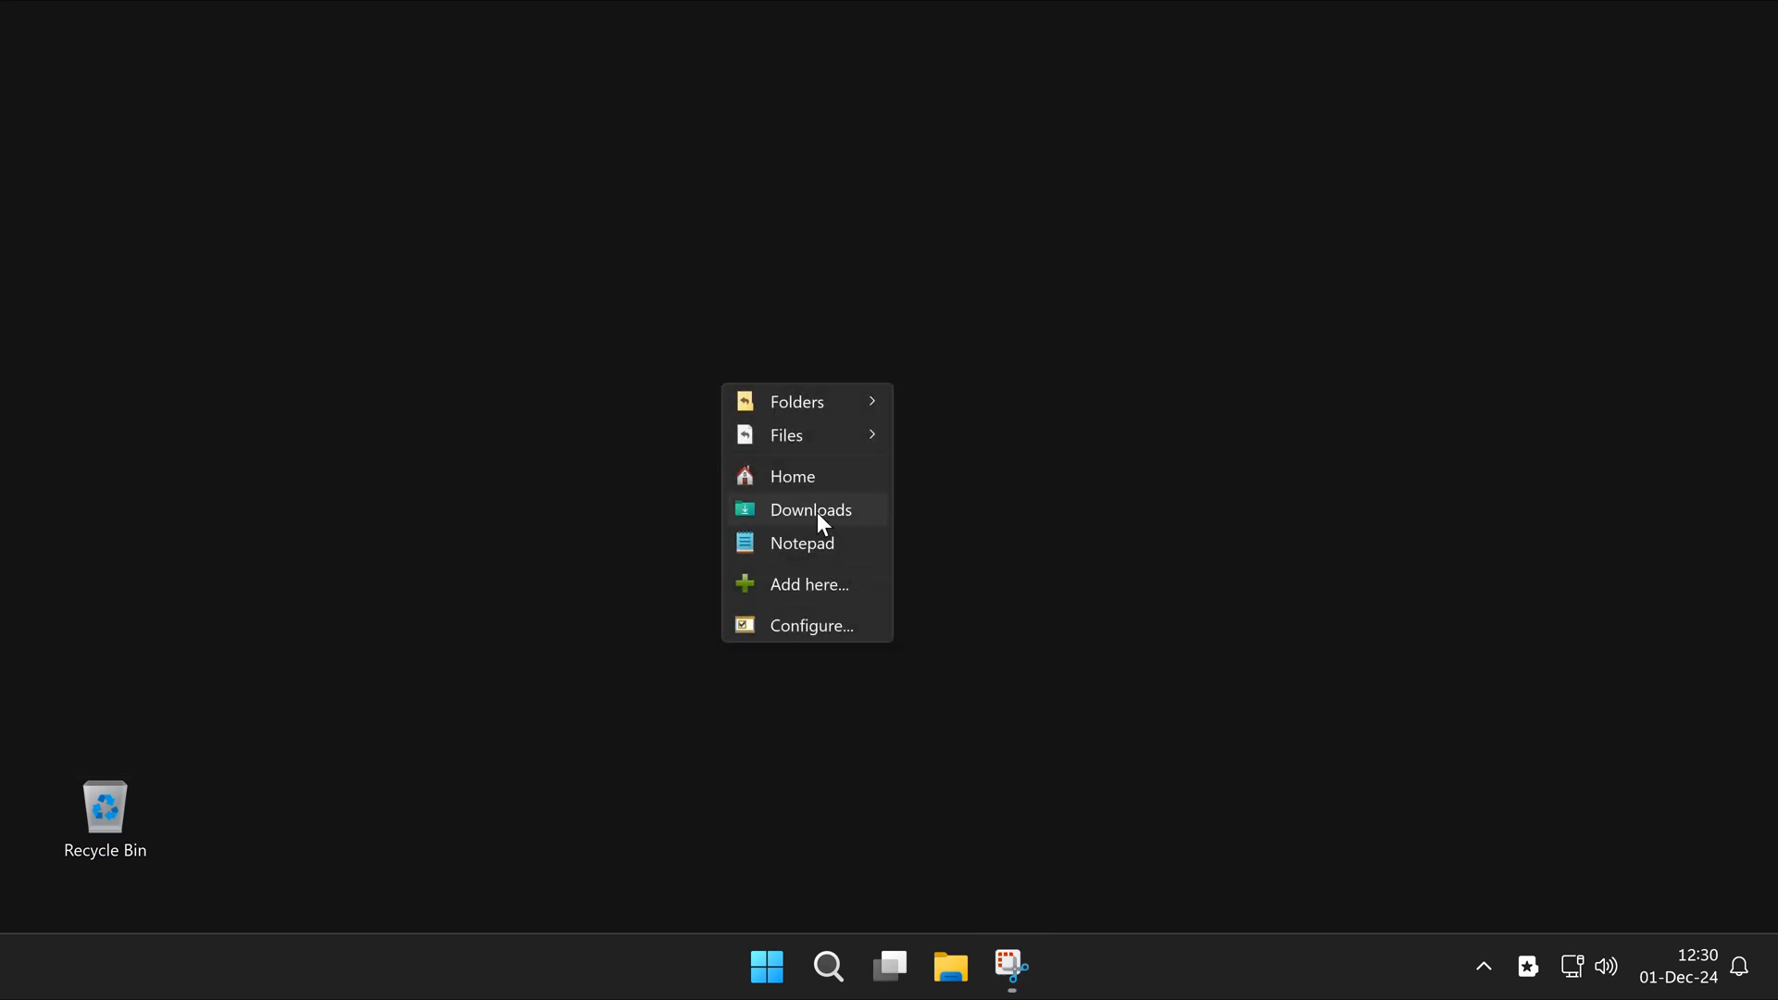
Open the Downloads favorite in Explorer, then switch that window to the Home folder
left_click(811, 509)
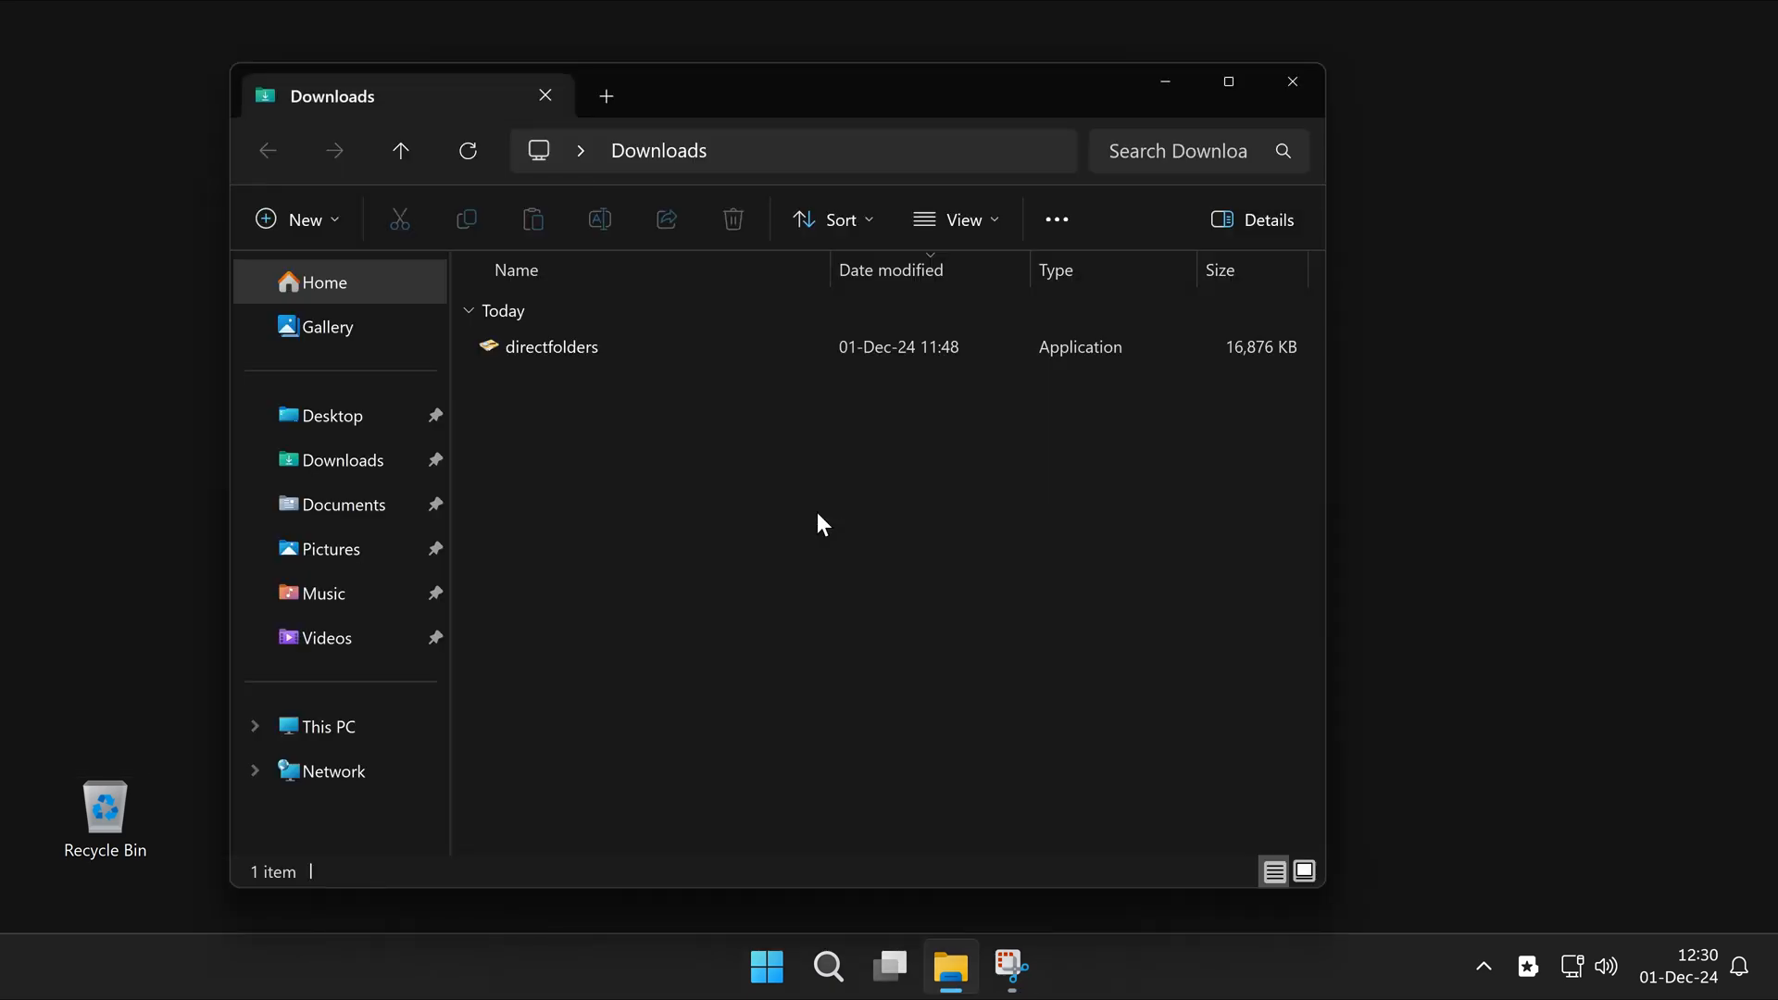
right_click(822, 522)
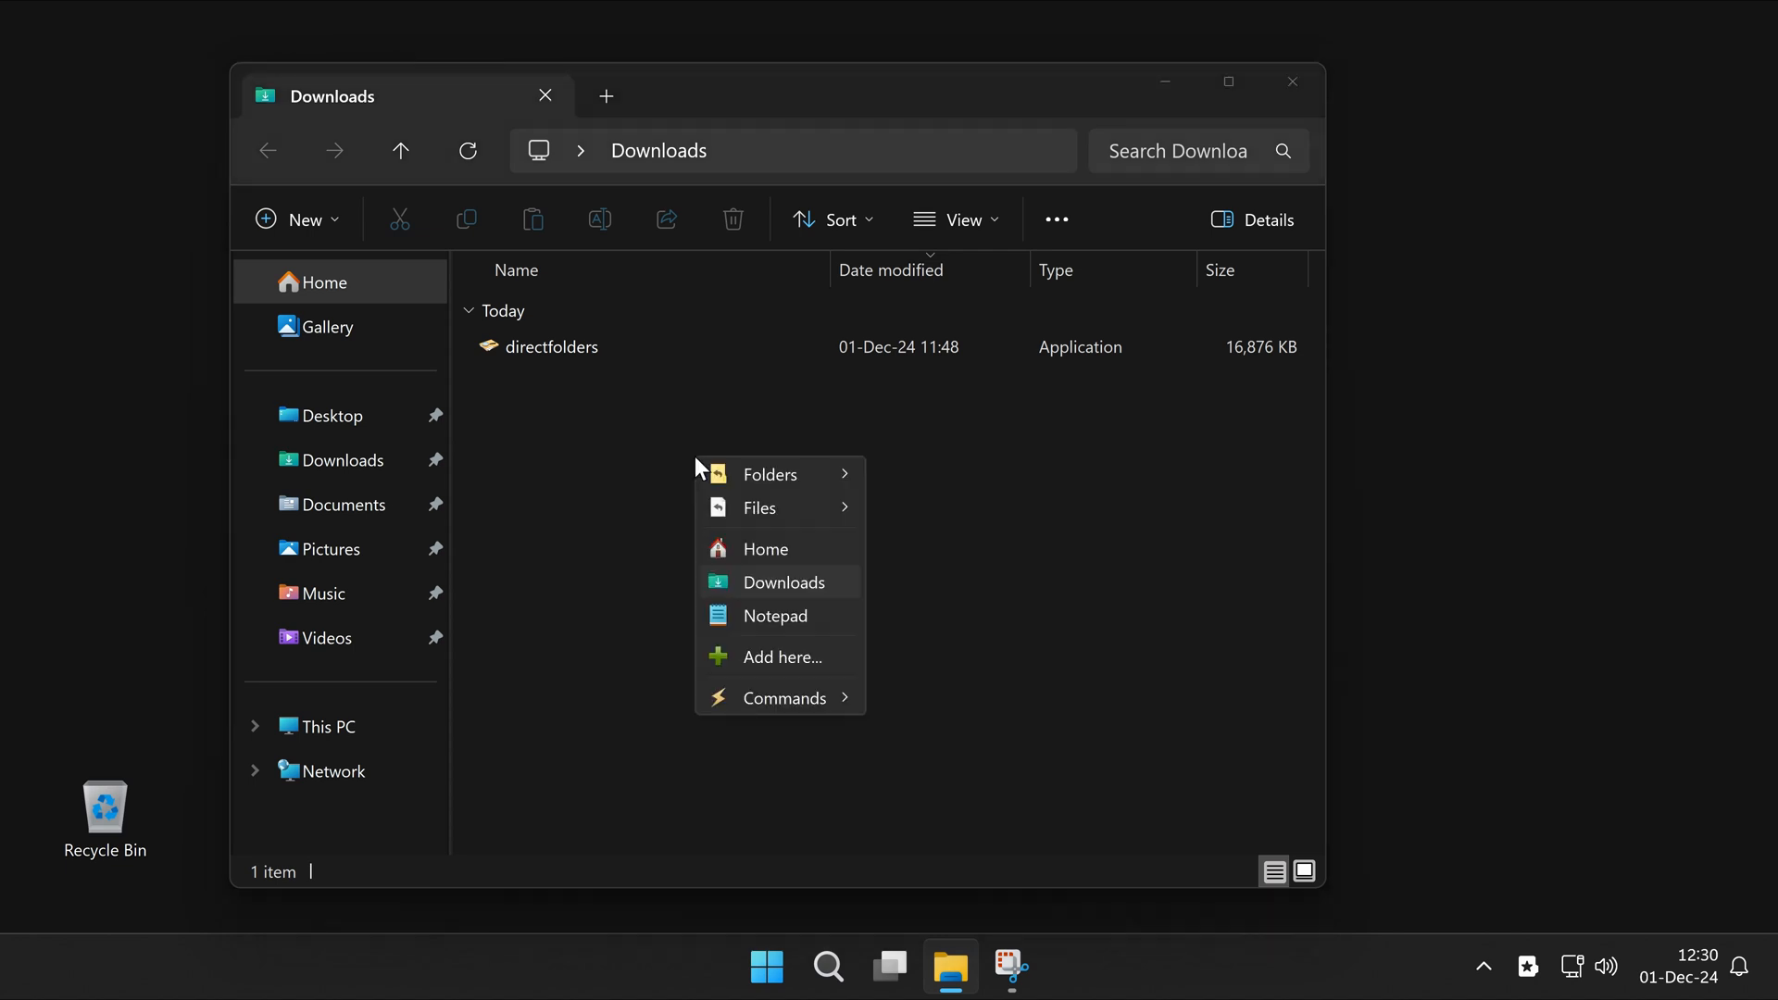
left_click(822, 522)
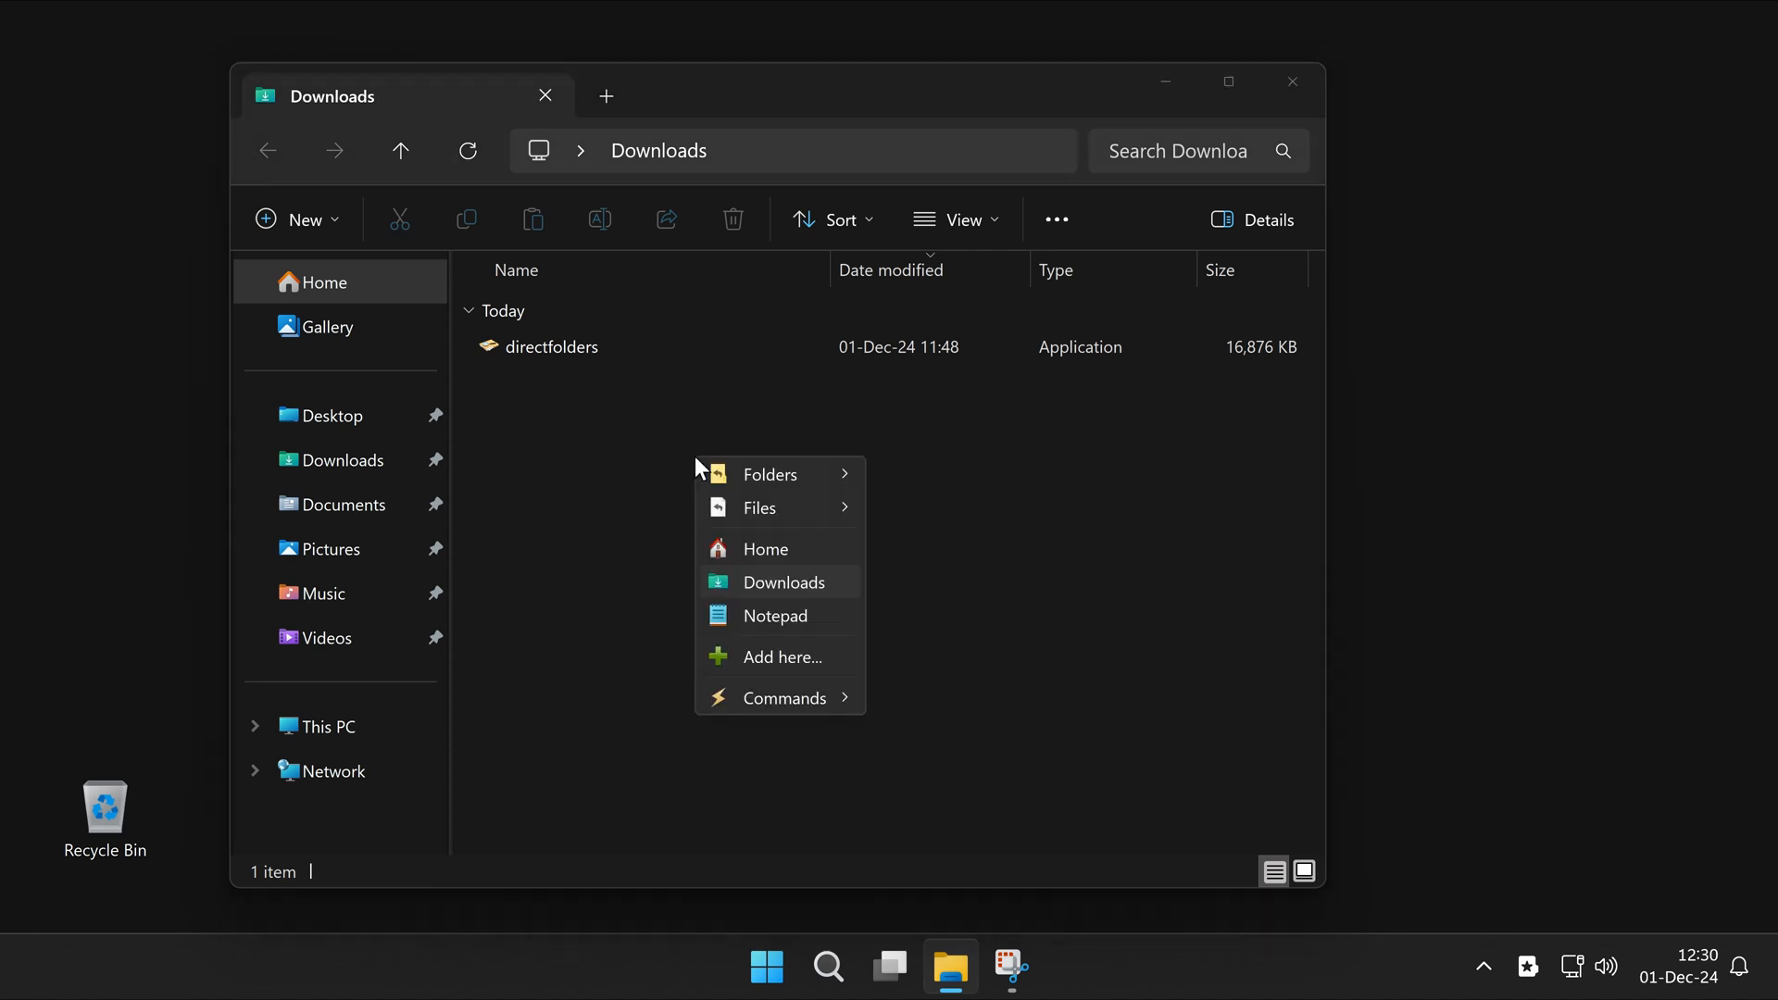
left_click(764, 549)
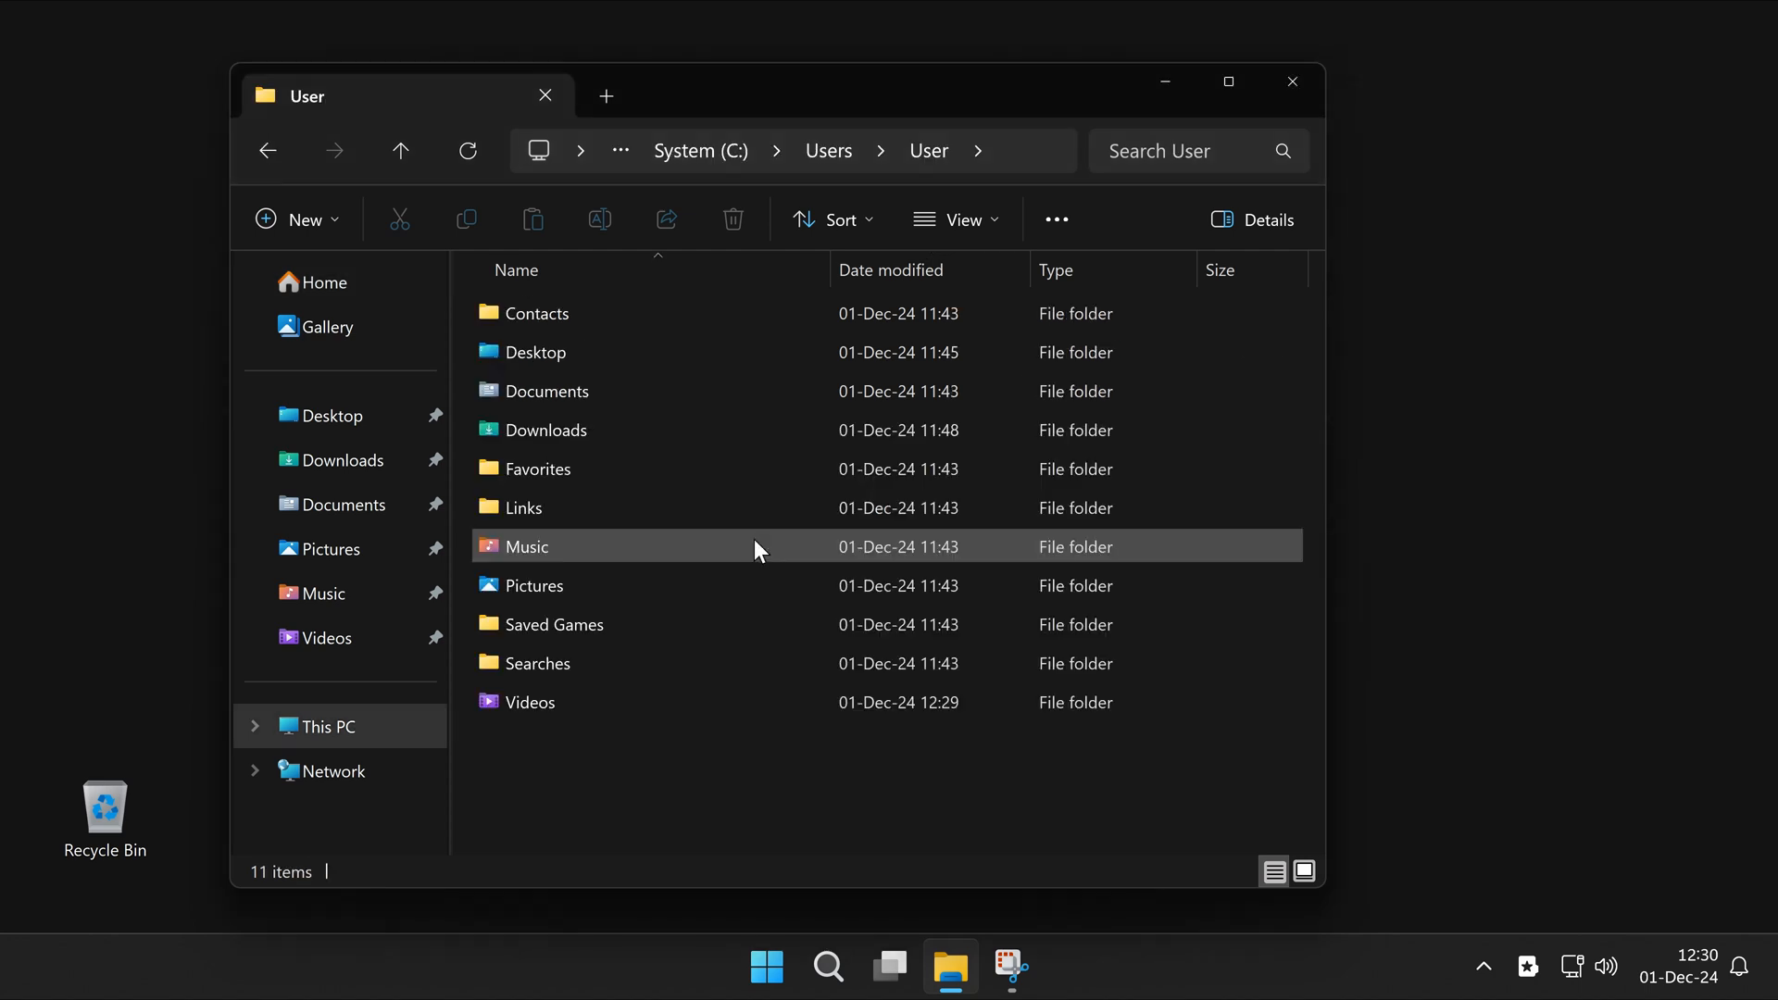
Open Notepad's File > Open dialog and send it to Downloads via Direct Folders
left_click(181, 194)
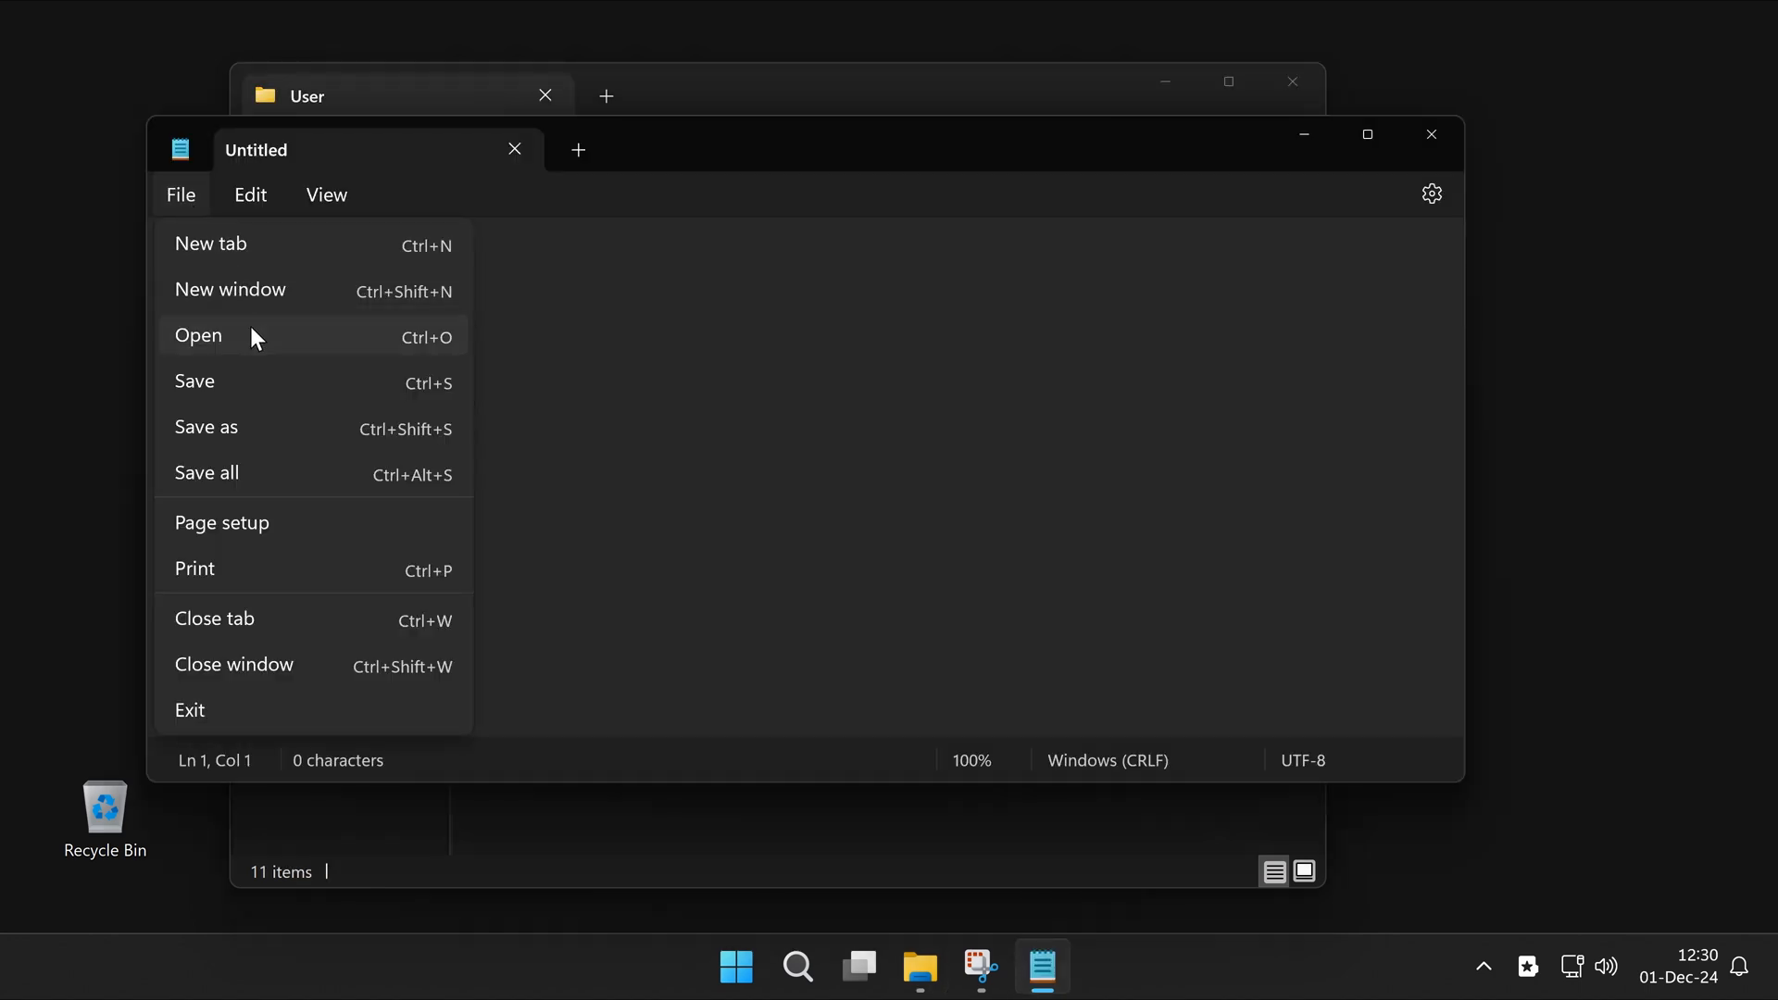
left_click(198, 334)
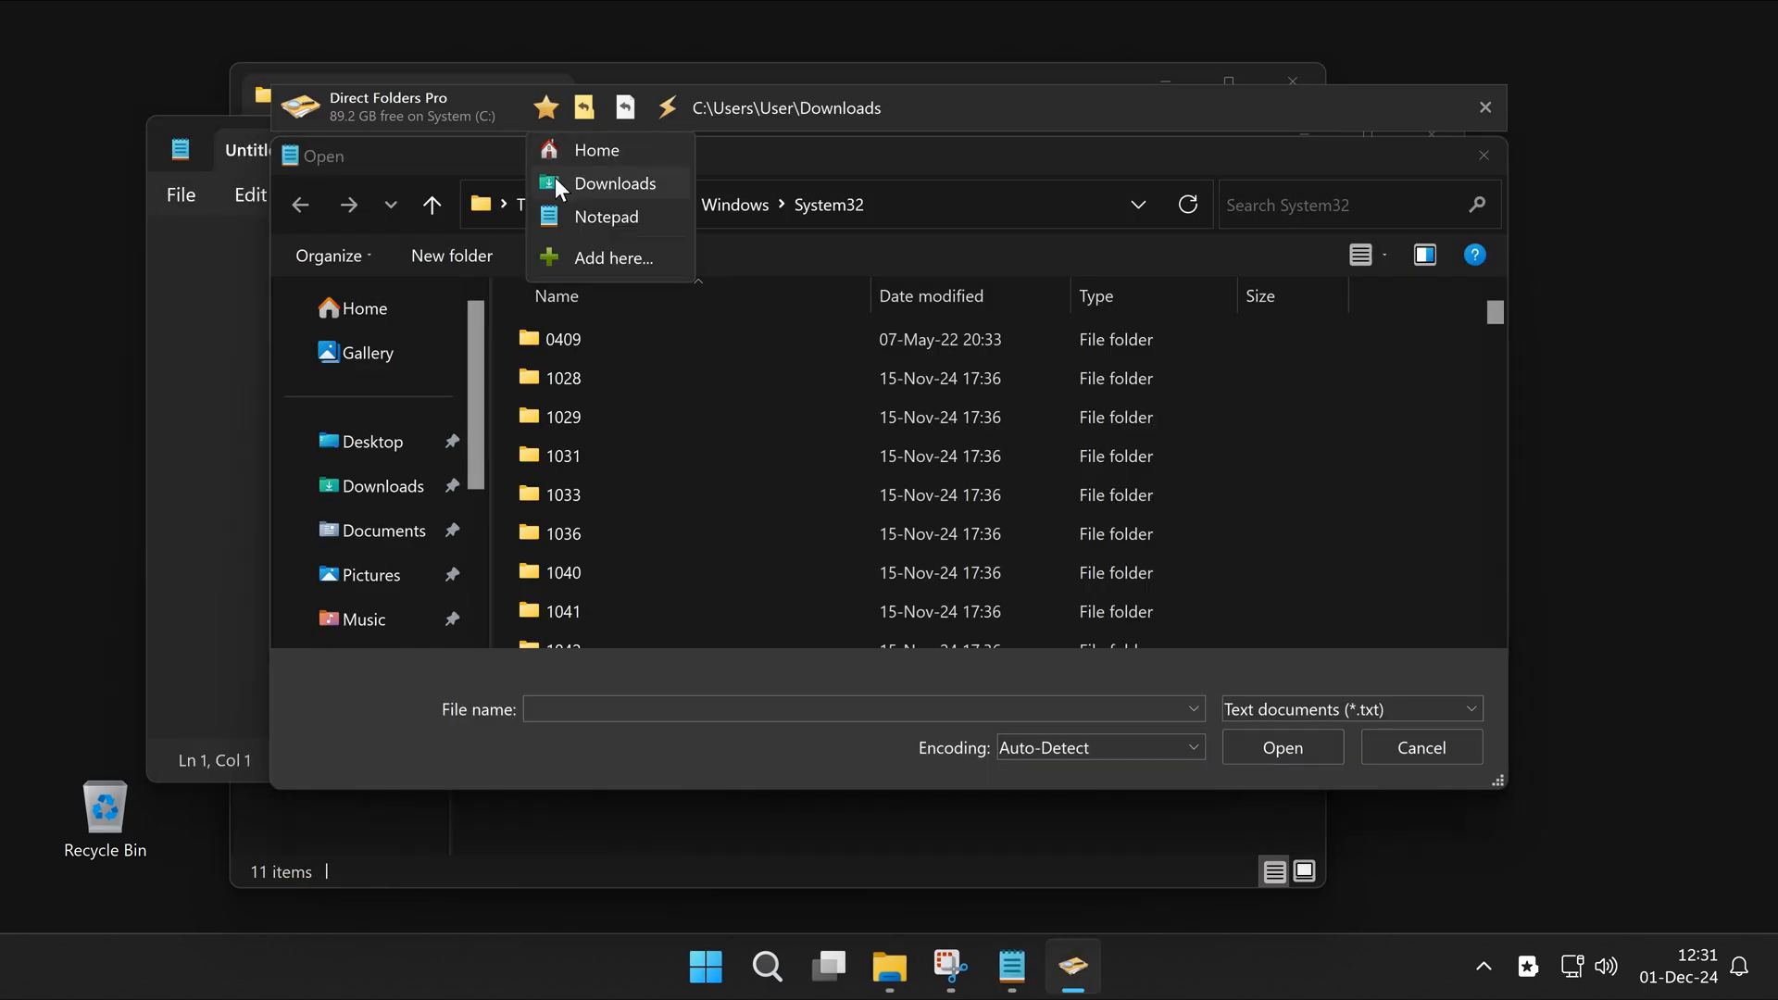
left_click(616, 182)
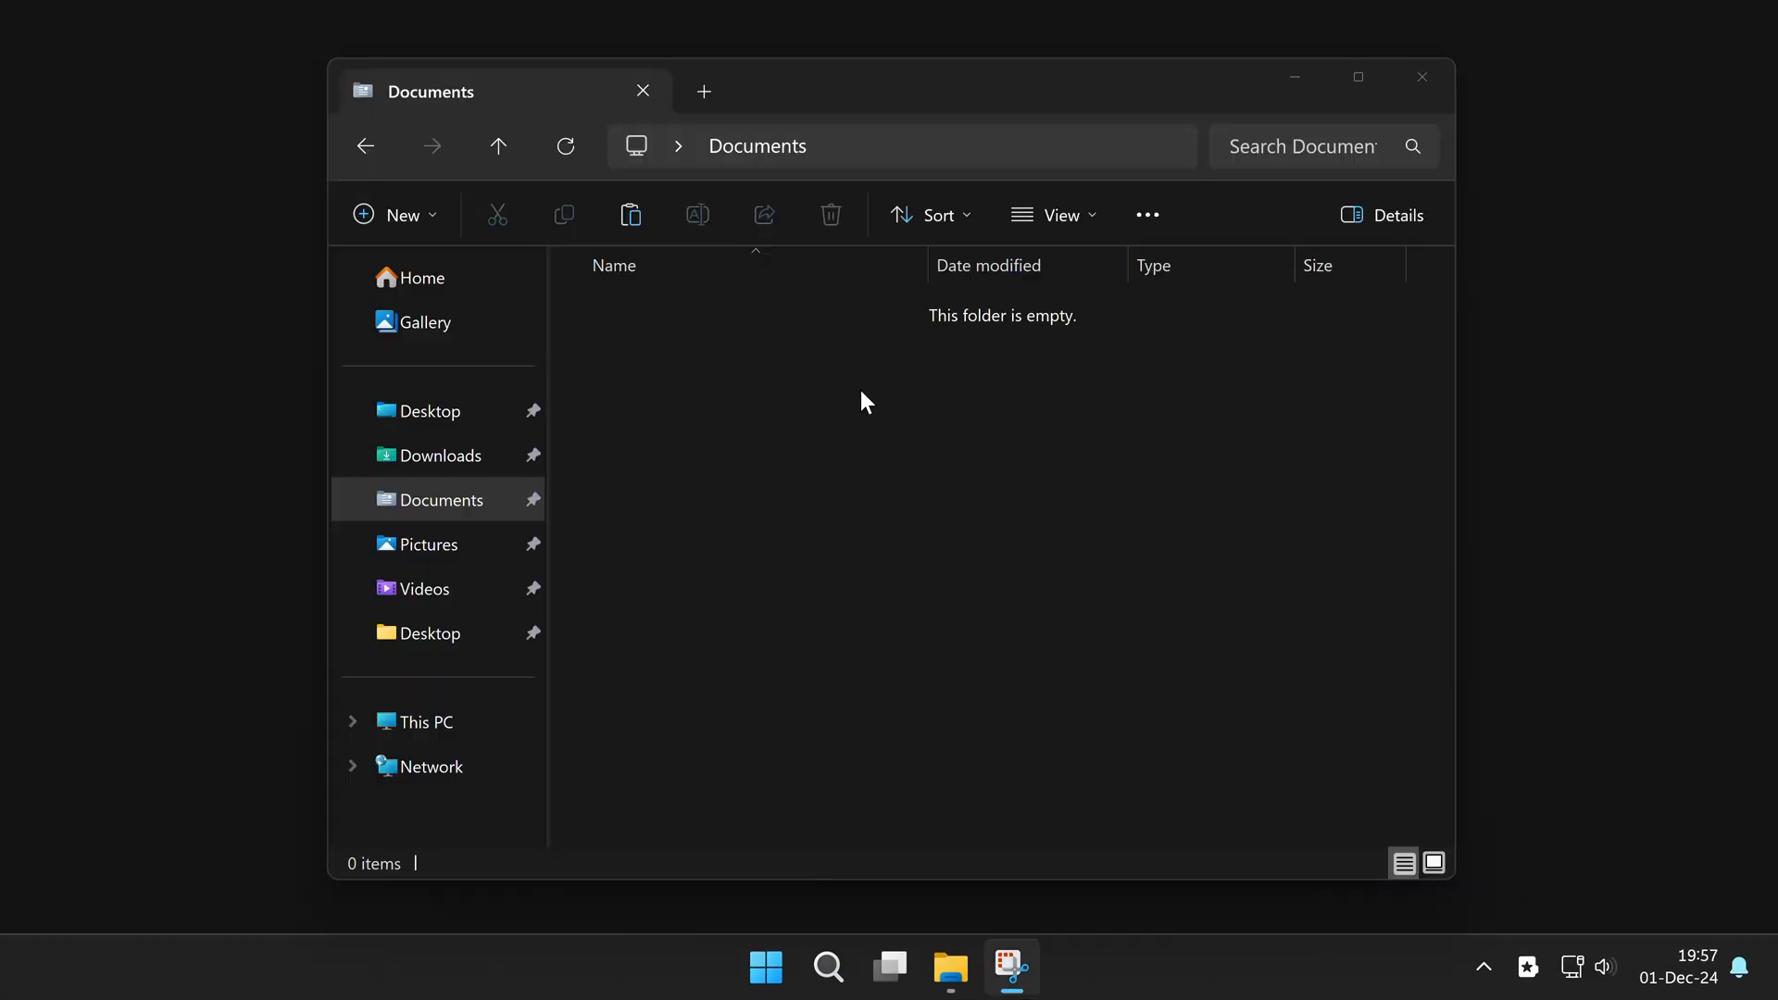
Jump Explorer to the Home folder and open Pictures
right_click(865, 400)
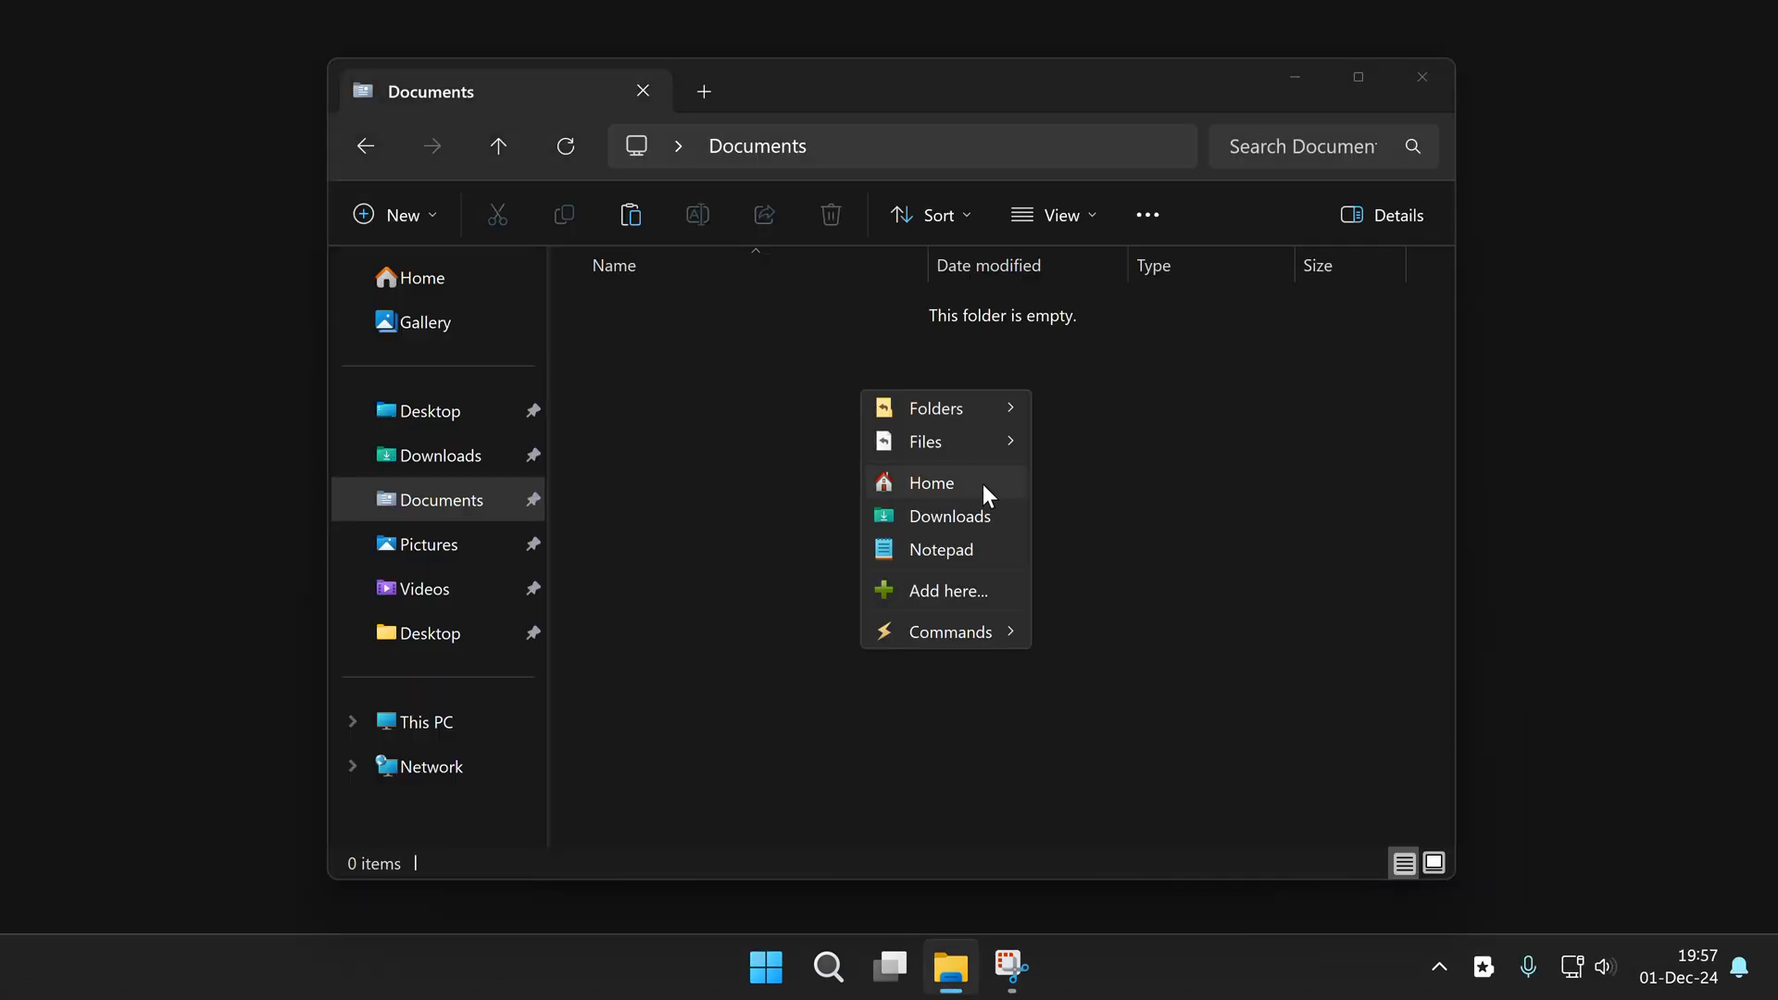
left_click(931, 482)
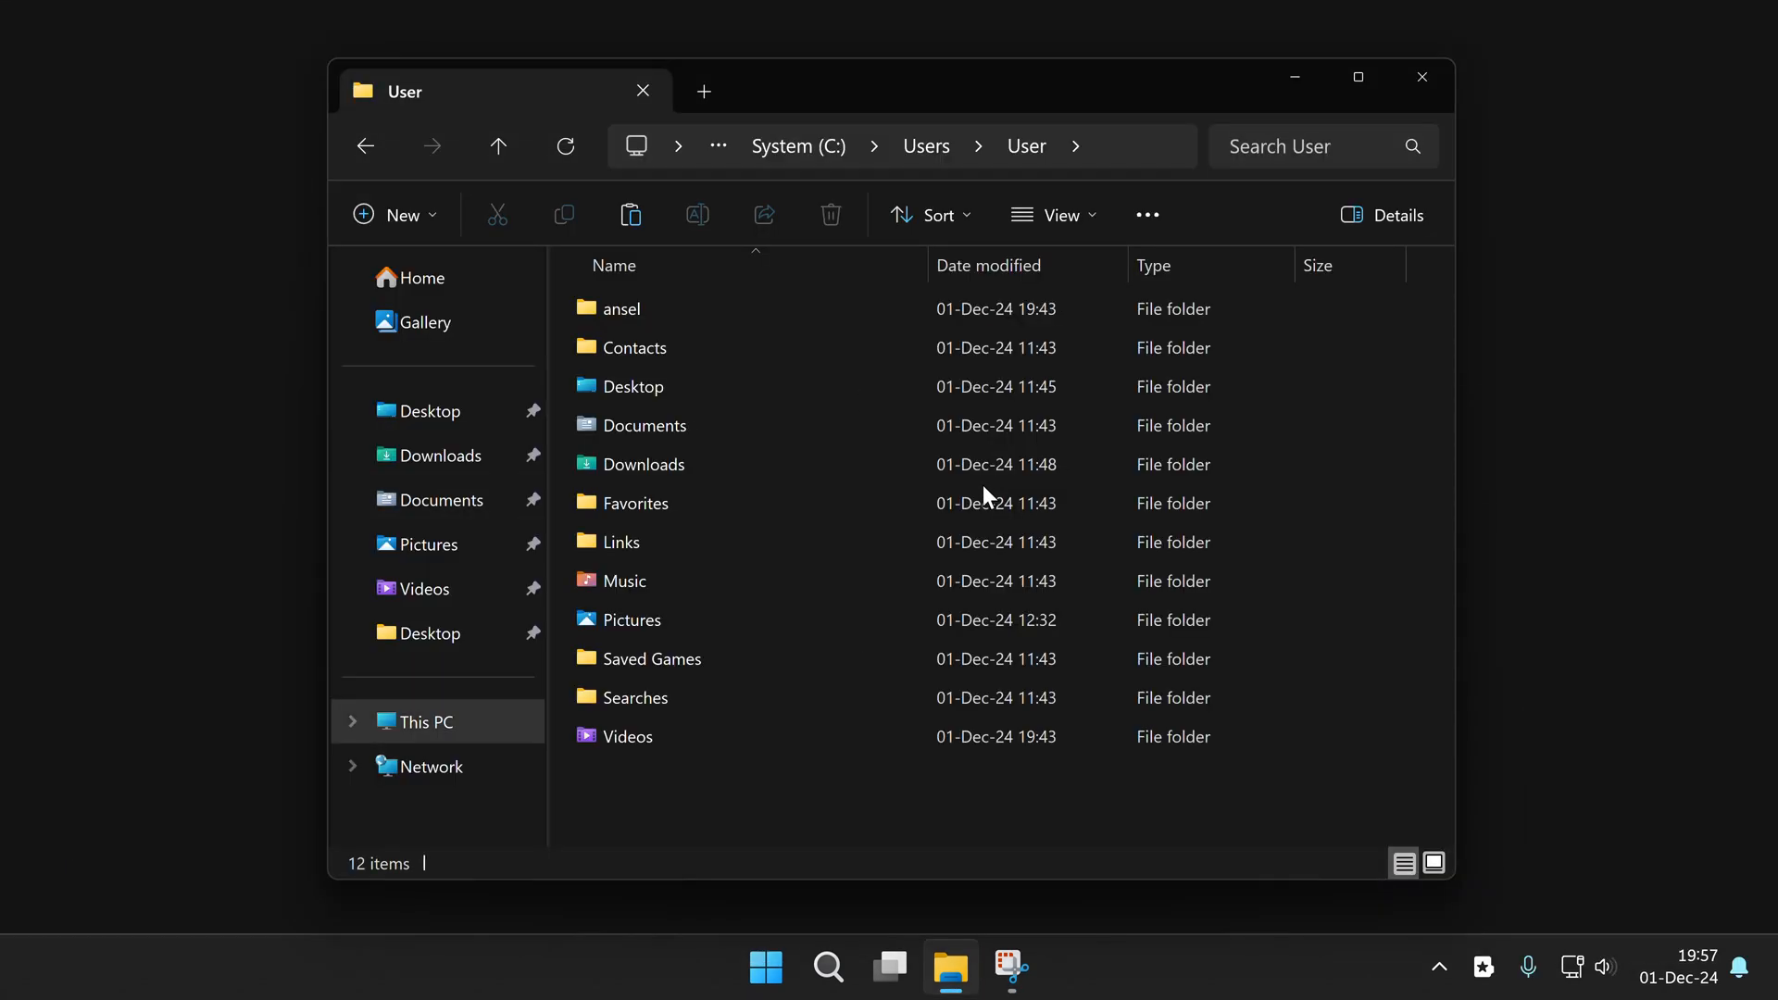
left_click(631, 619)
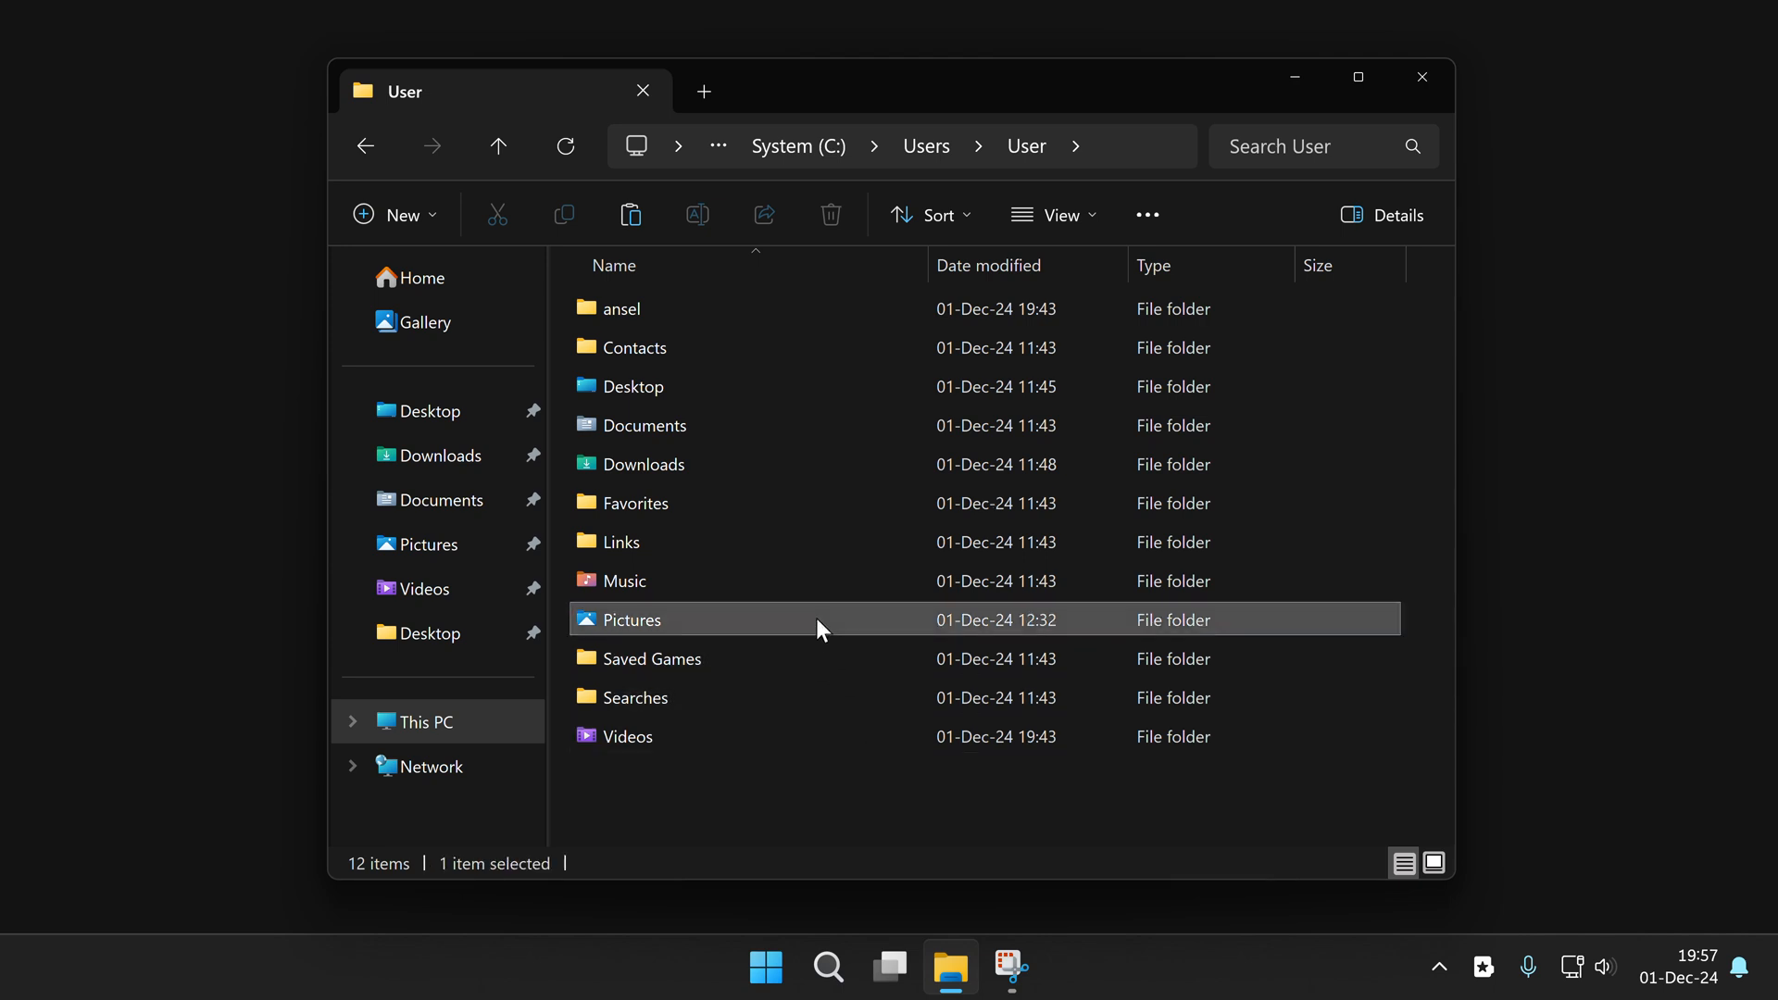
double_click(631, 619)
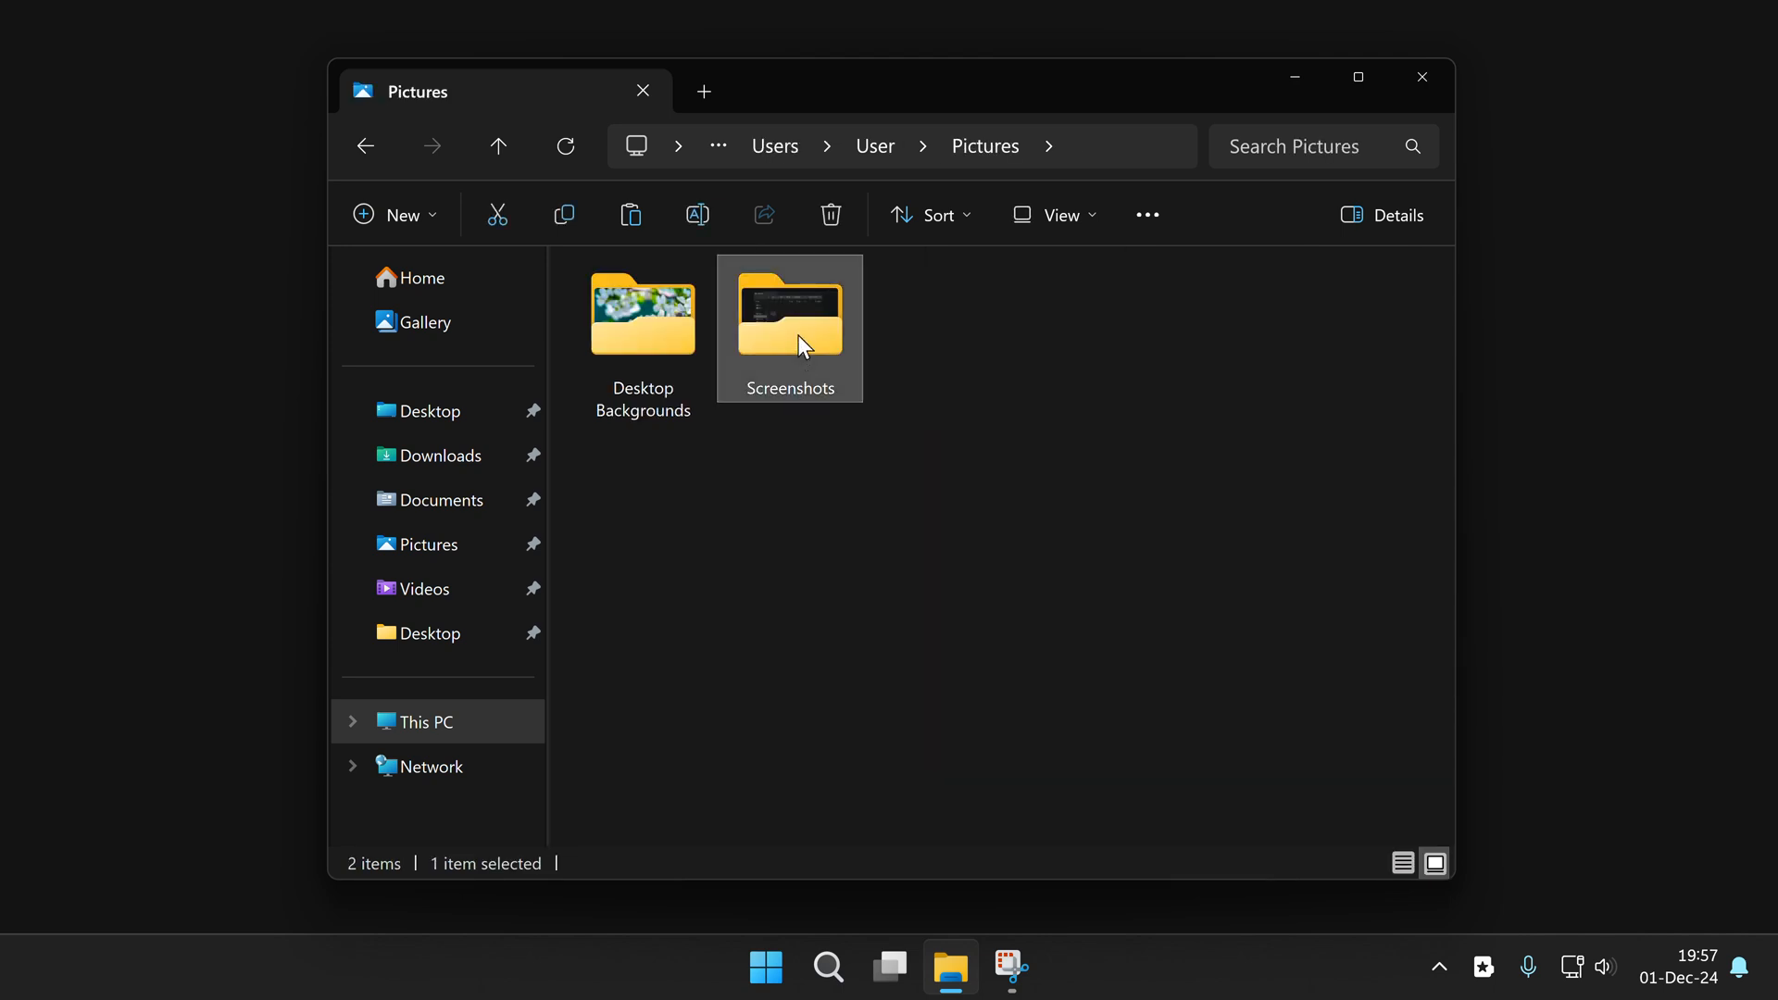
Open Screenshots and add it to the favorites with Add here..
double_click(788, 315)
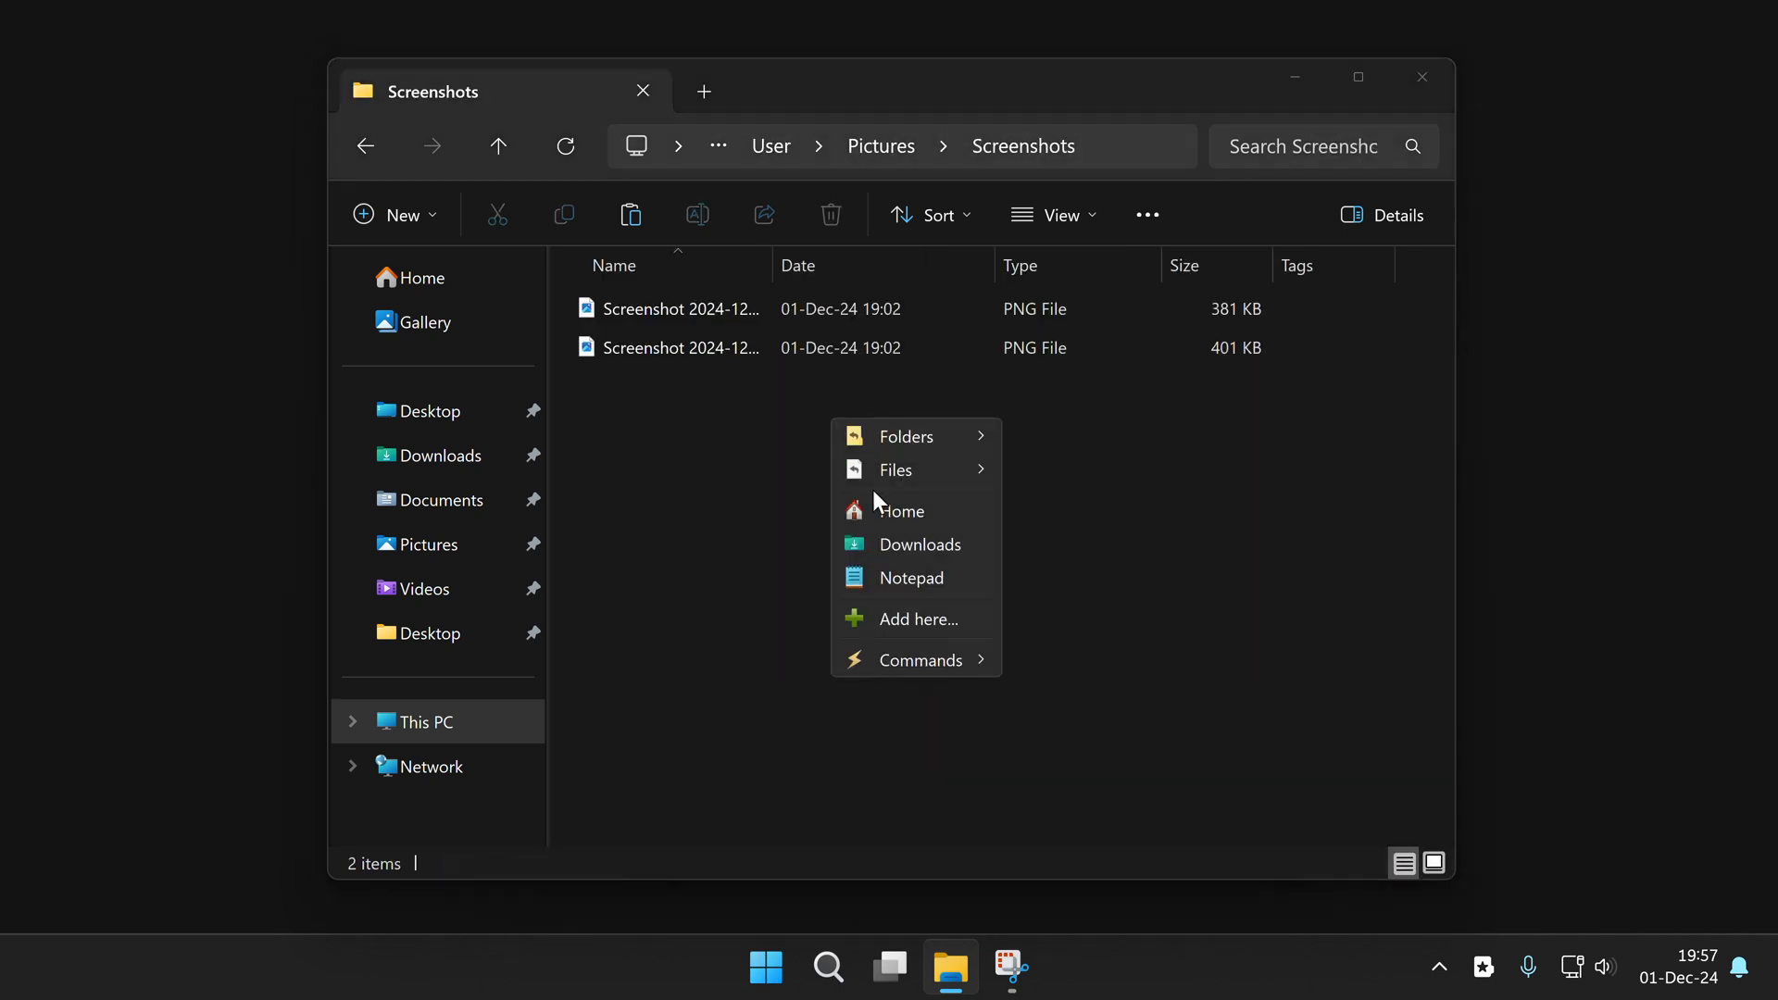
left_click(915, 620)
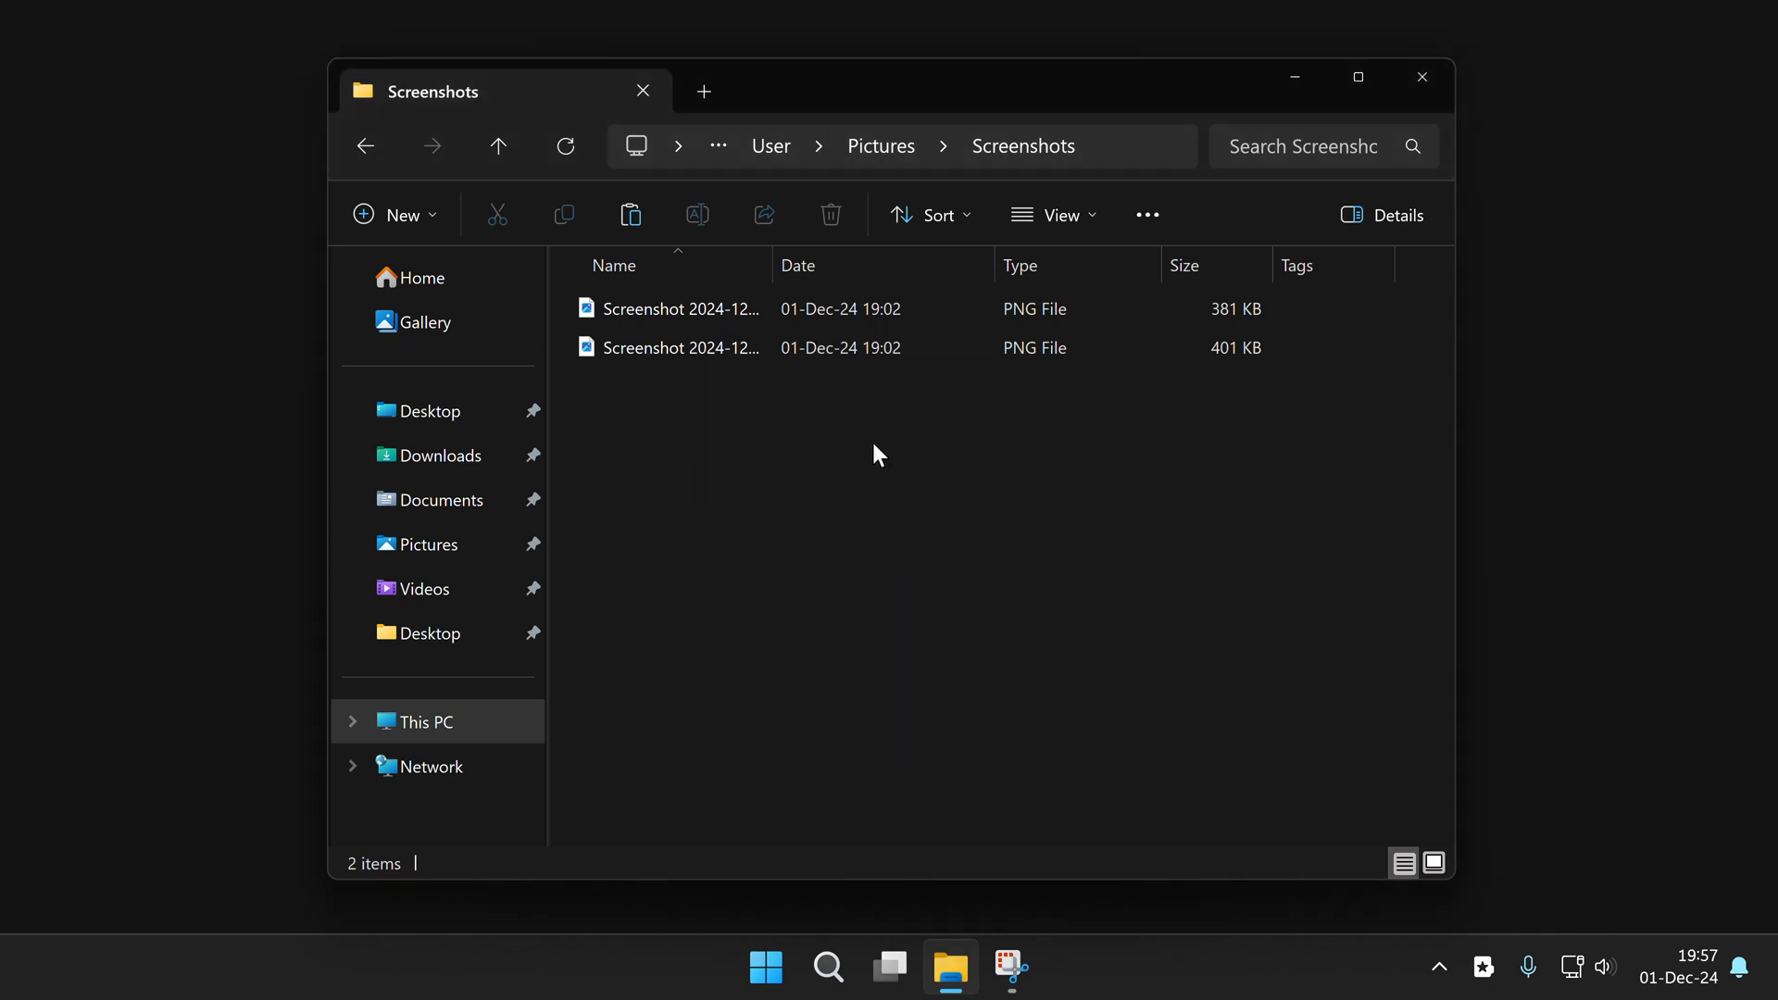
right_click(879, 454)
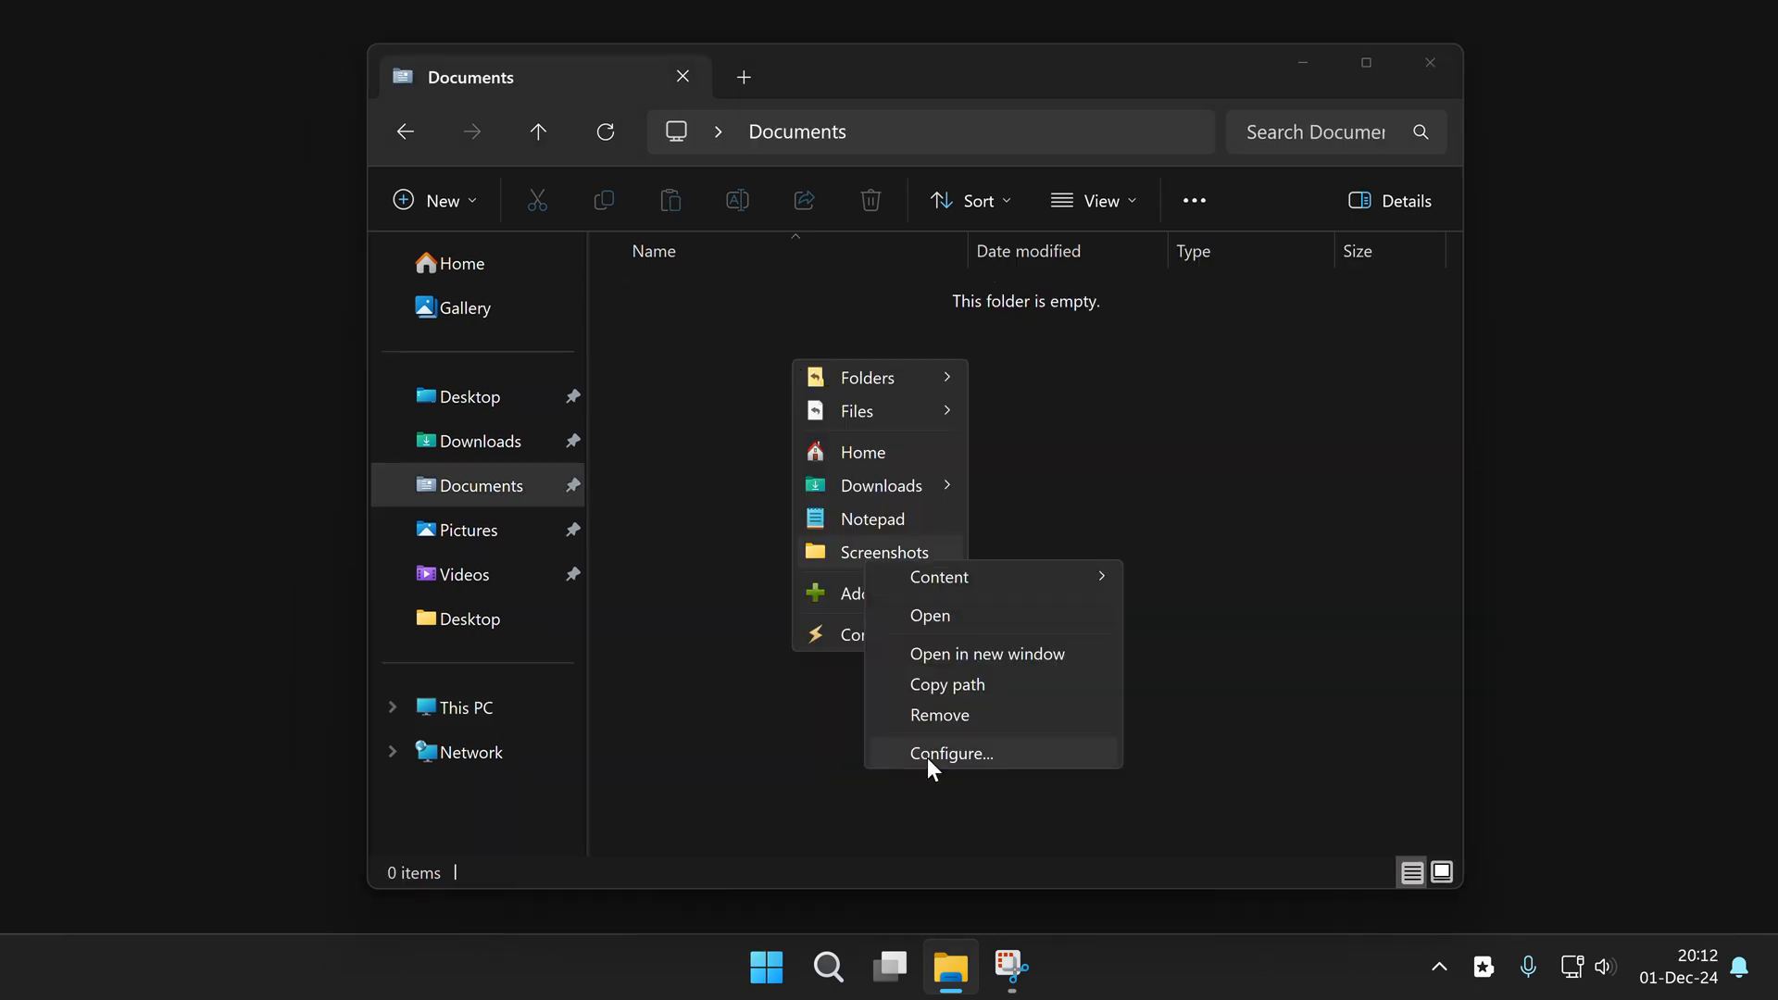
Open the favorites Configure window and bring up Pictures in Explorer beside it
left_click(950, 753)
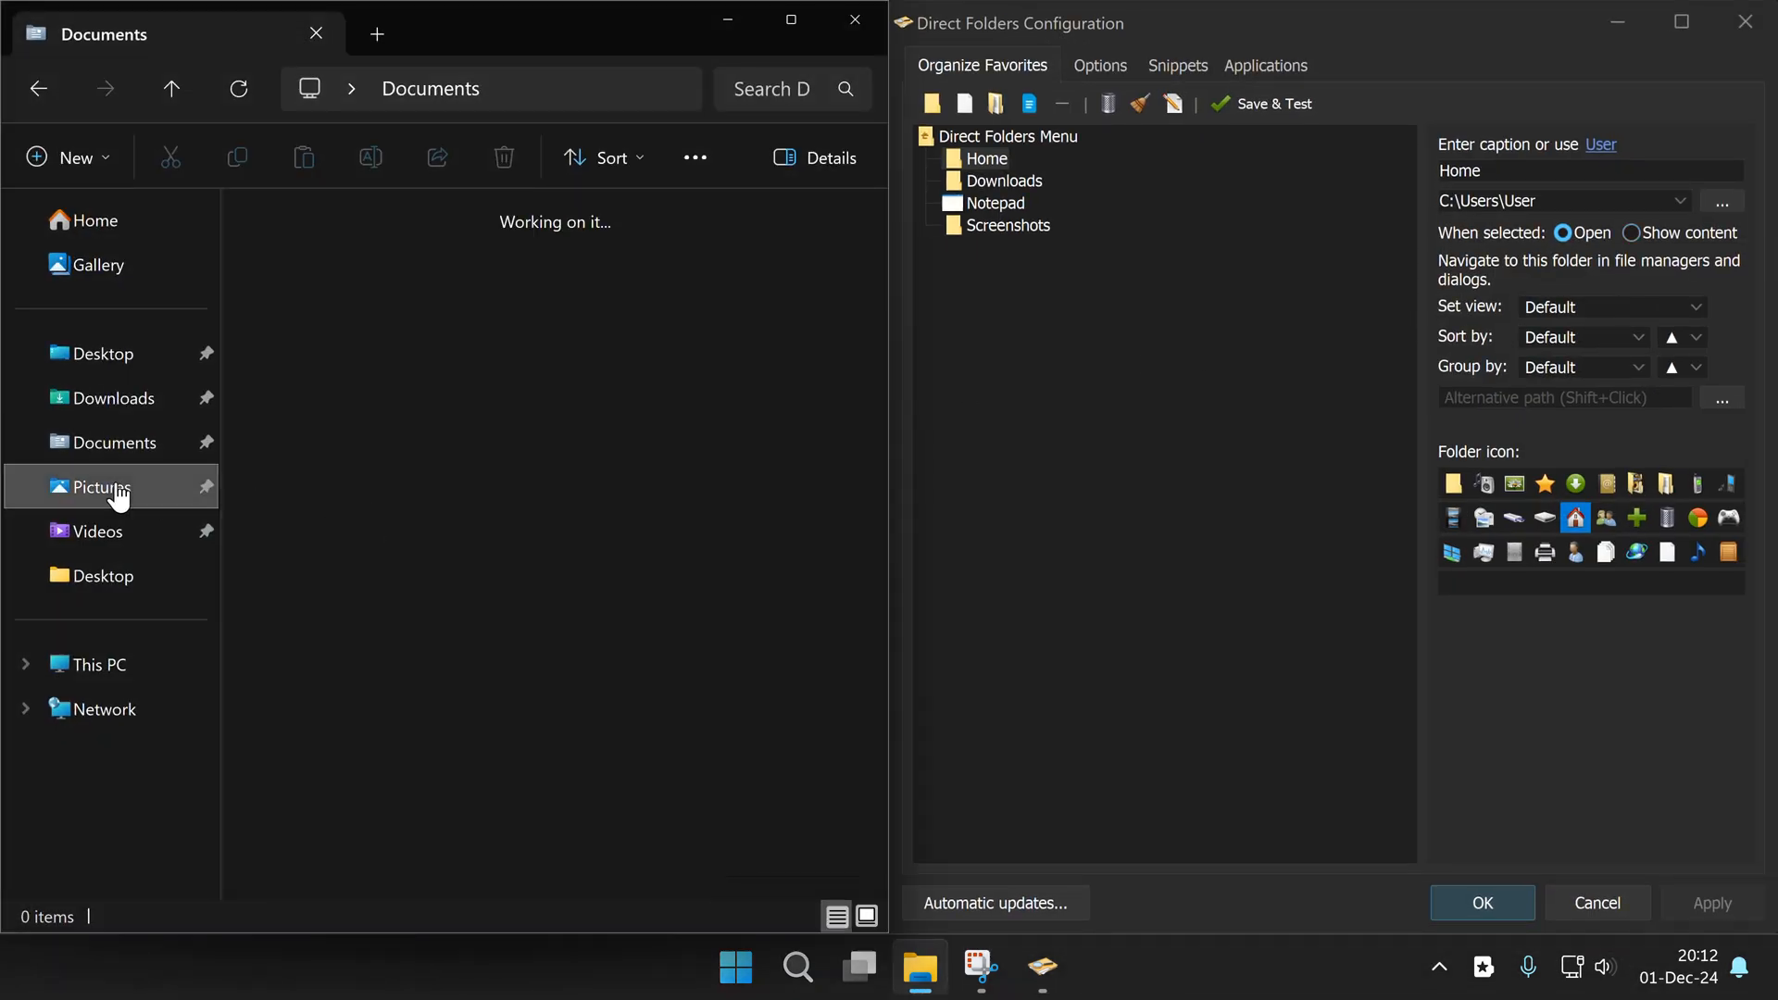
left_click(1005, 224)
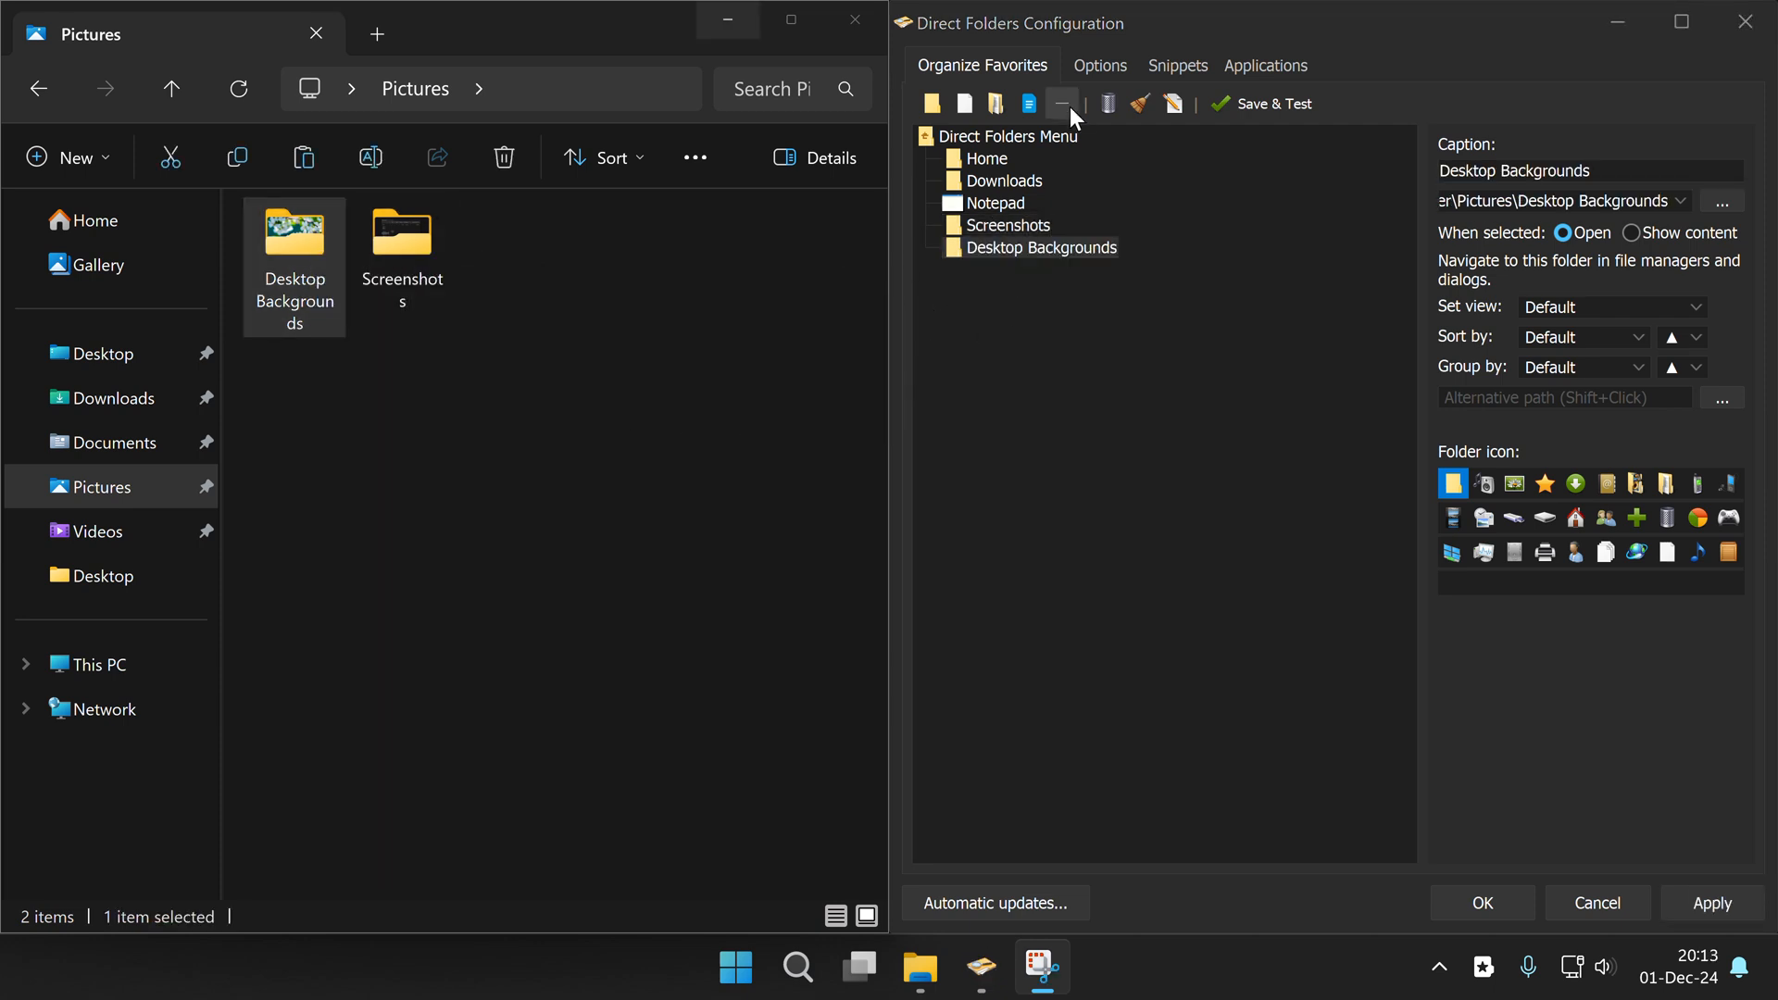
Insert a separator and a new sub-menu whose folder entry points to Pictures
left_click(1061, 103)
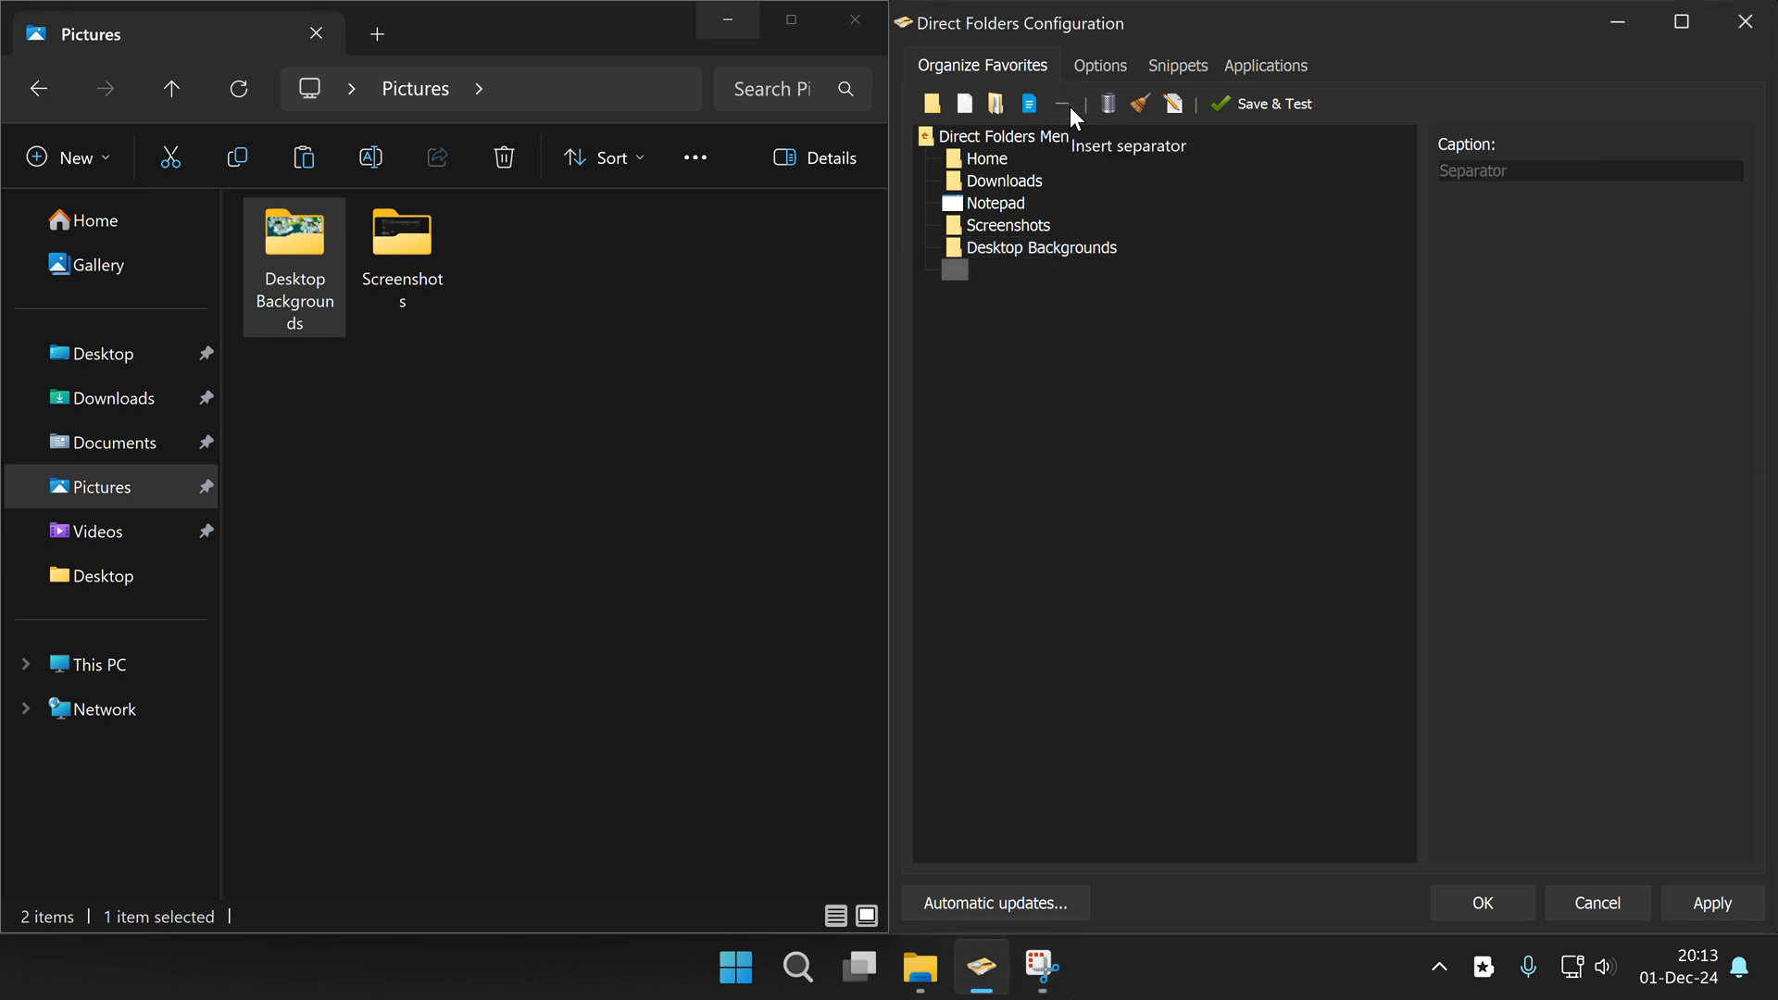
left_click(995, 103)
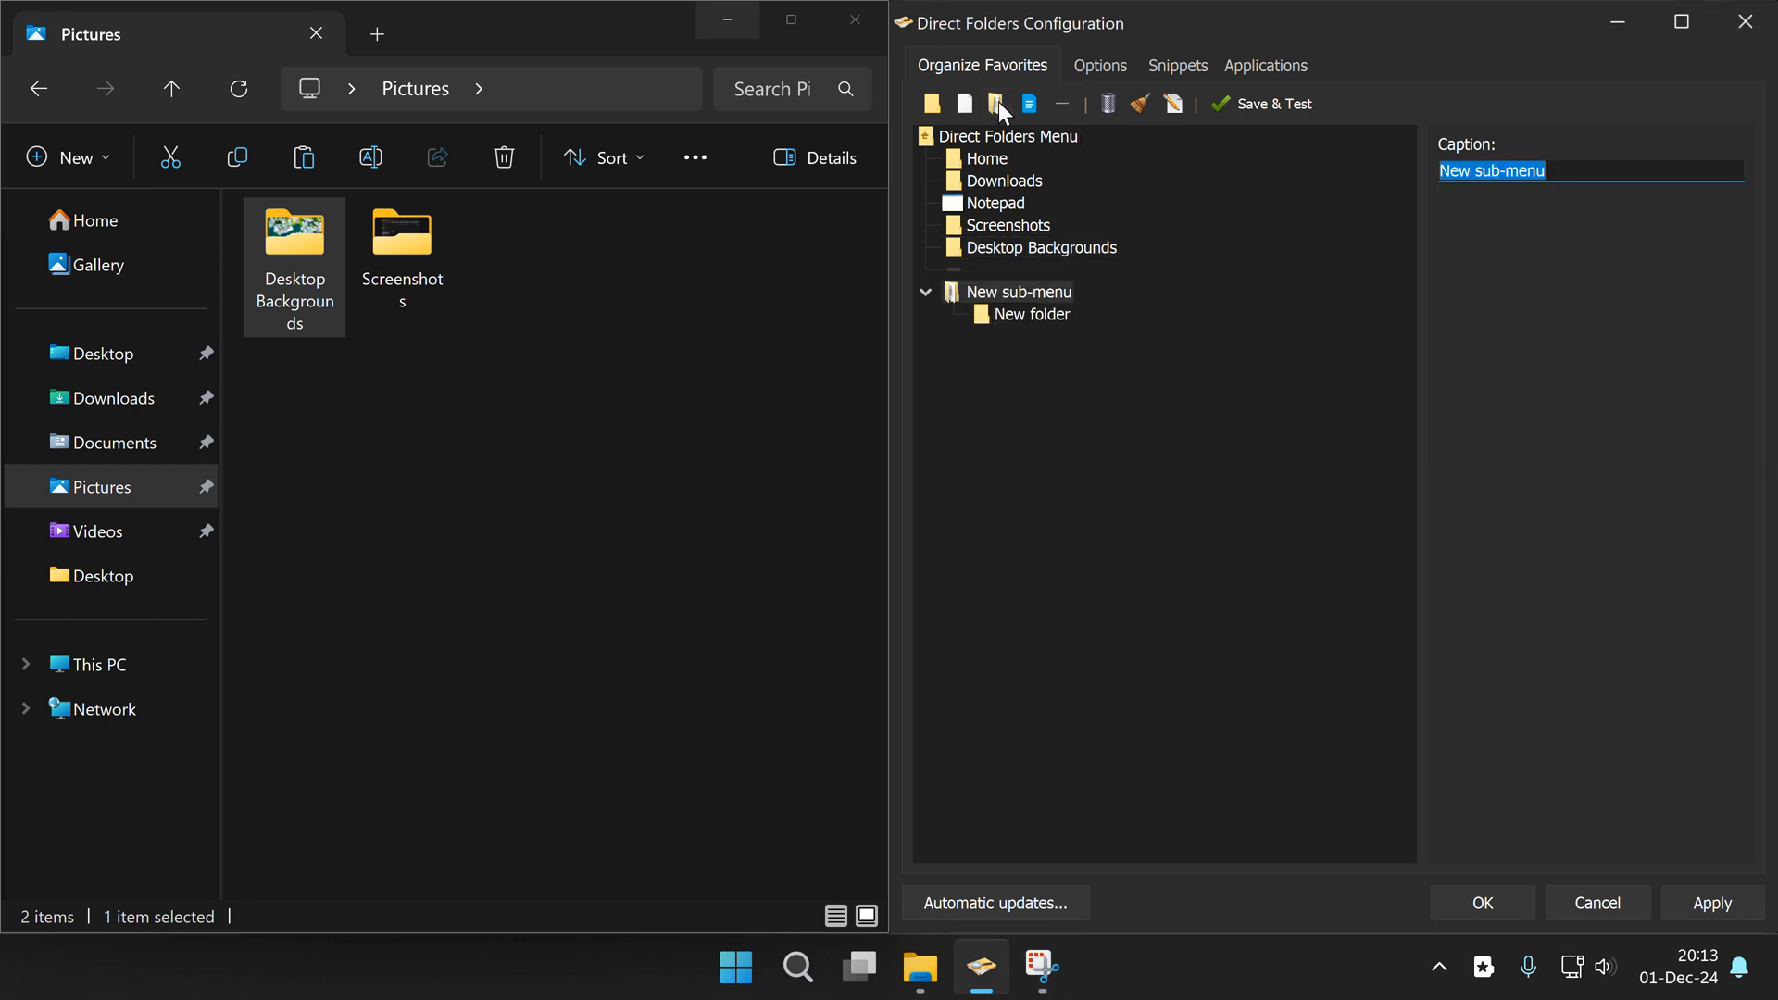
left_click(1032, 314)
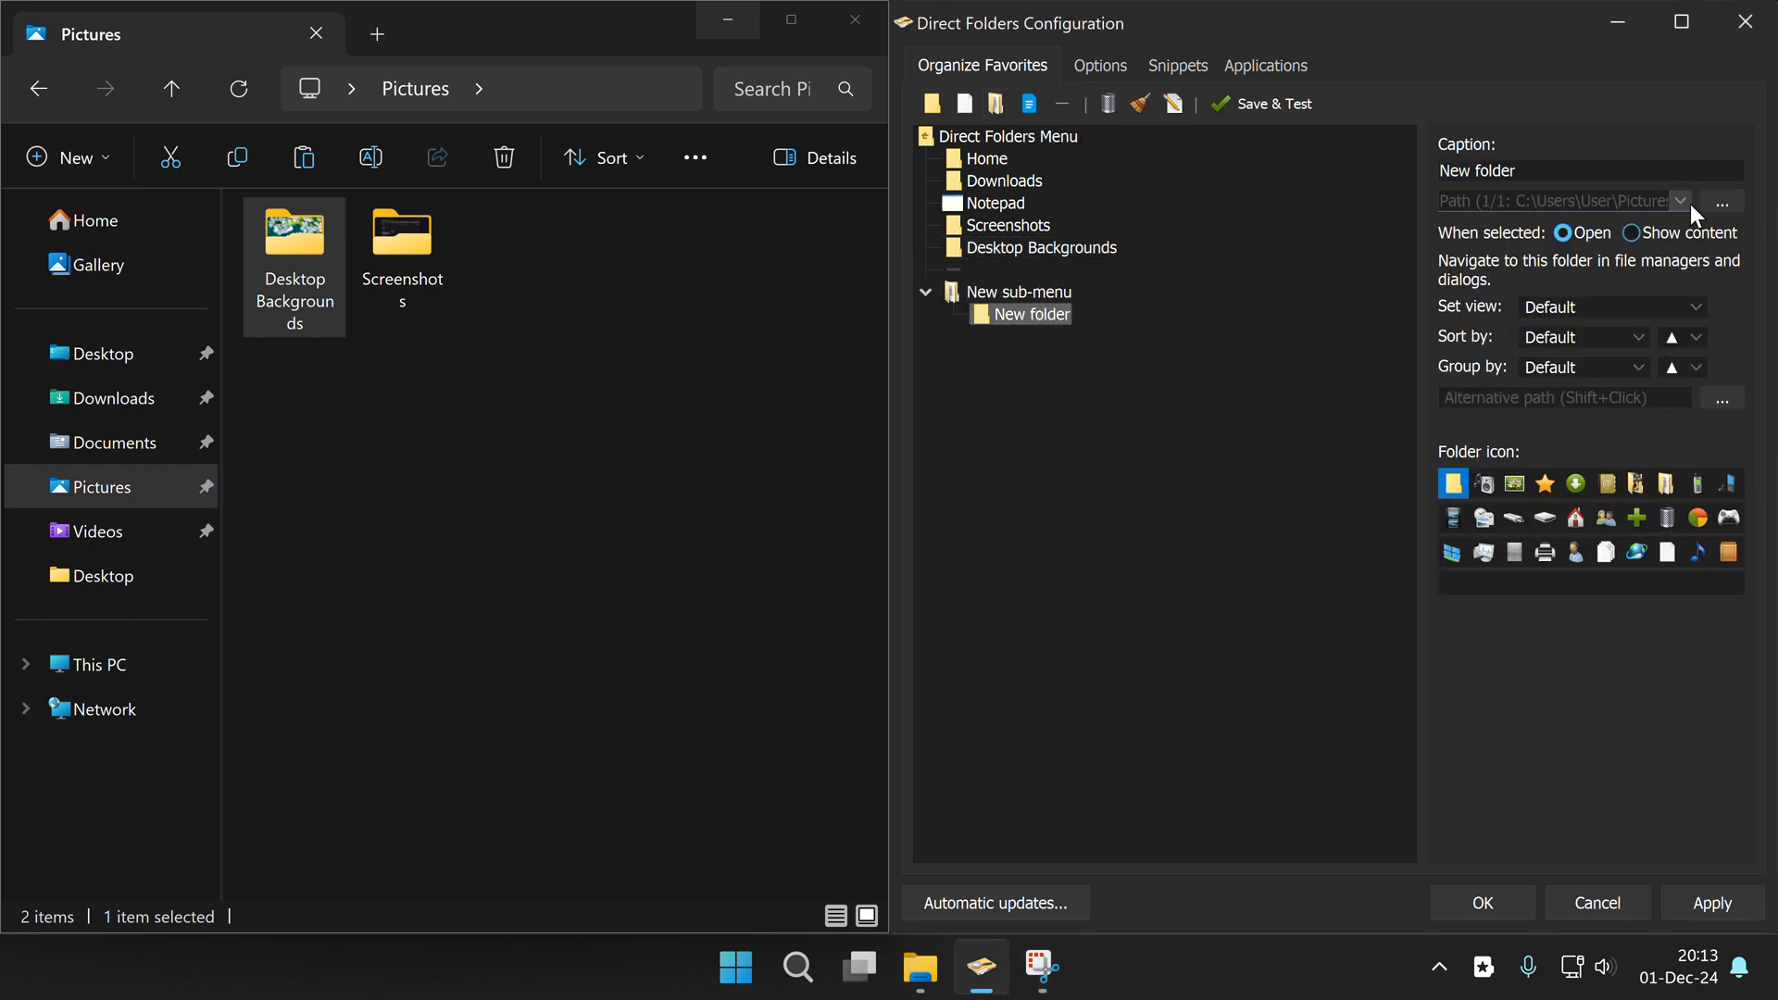
left_click(1682, 201)
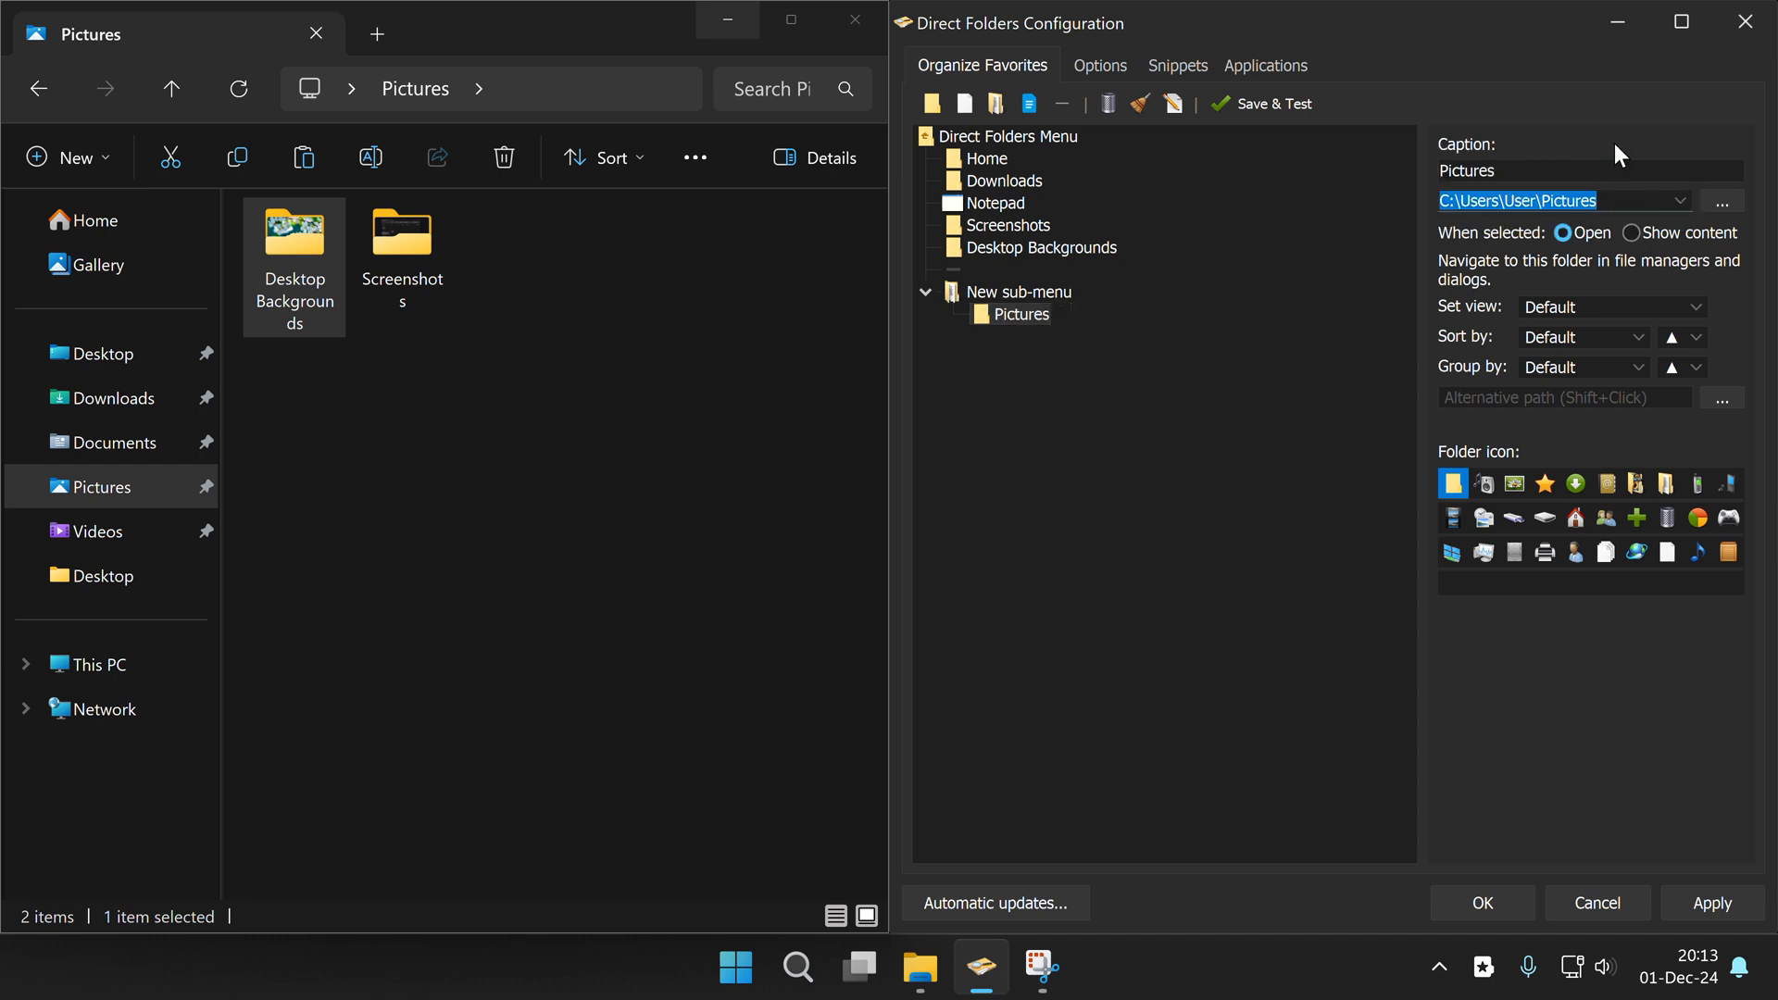
Set the Downloads favorite to Show content, sorted Newest first
left_click(1002, 181)
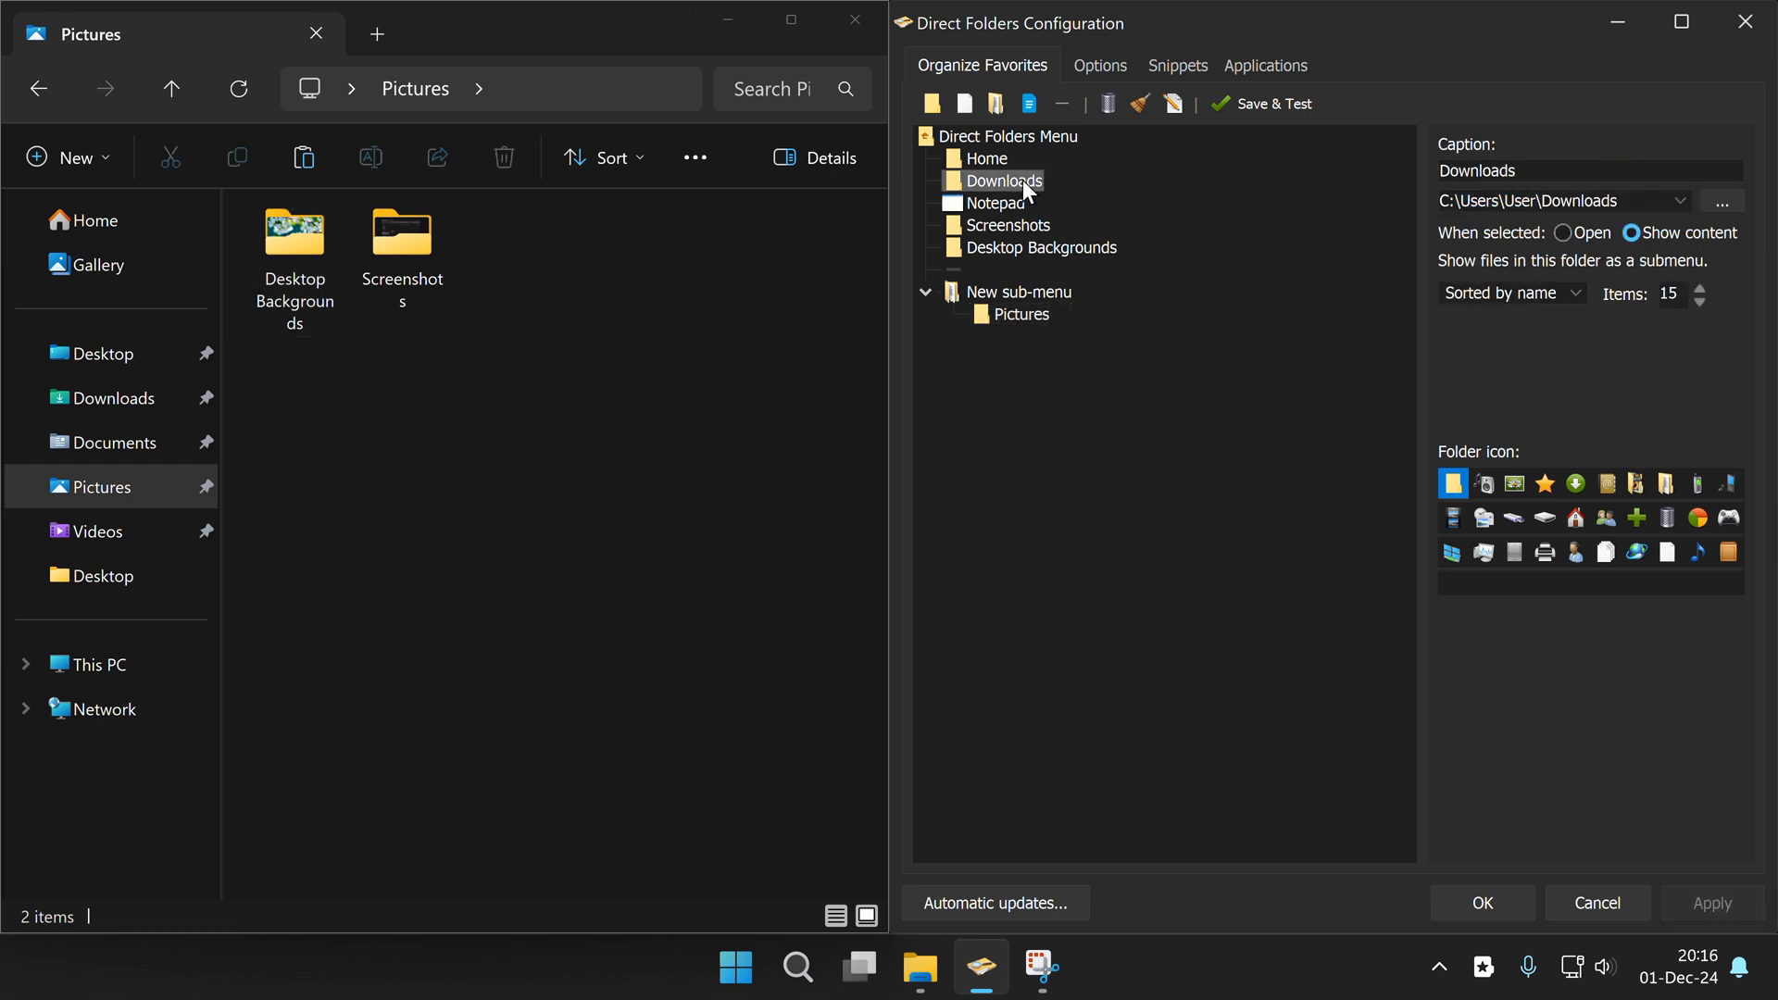
left_click(1633, 232)
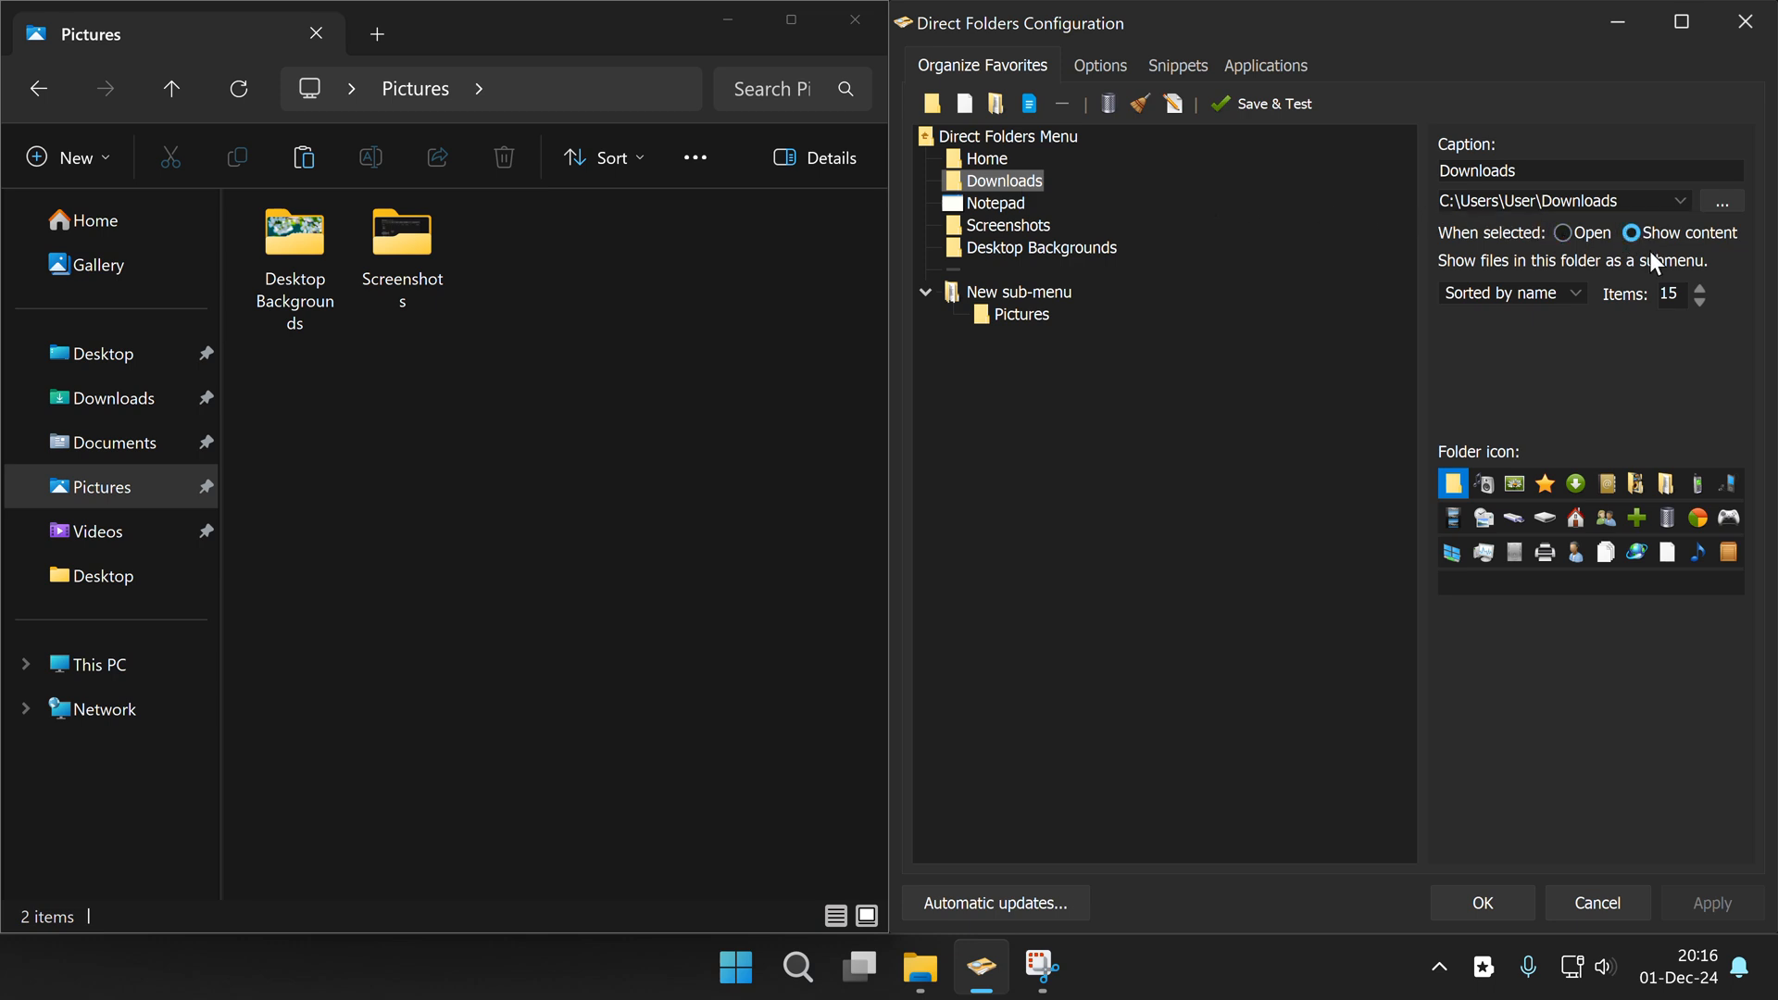
left_click(1508, 293)
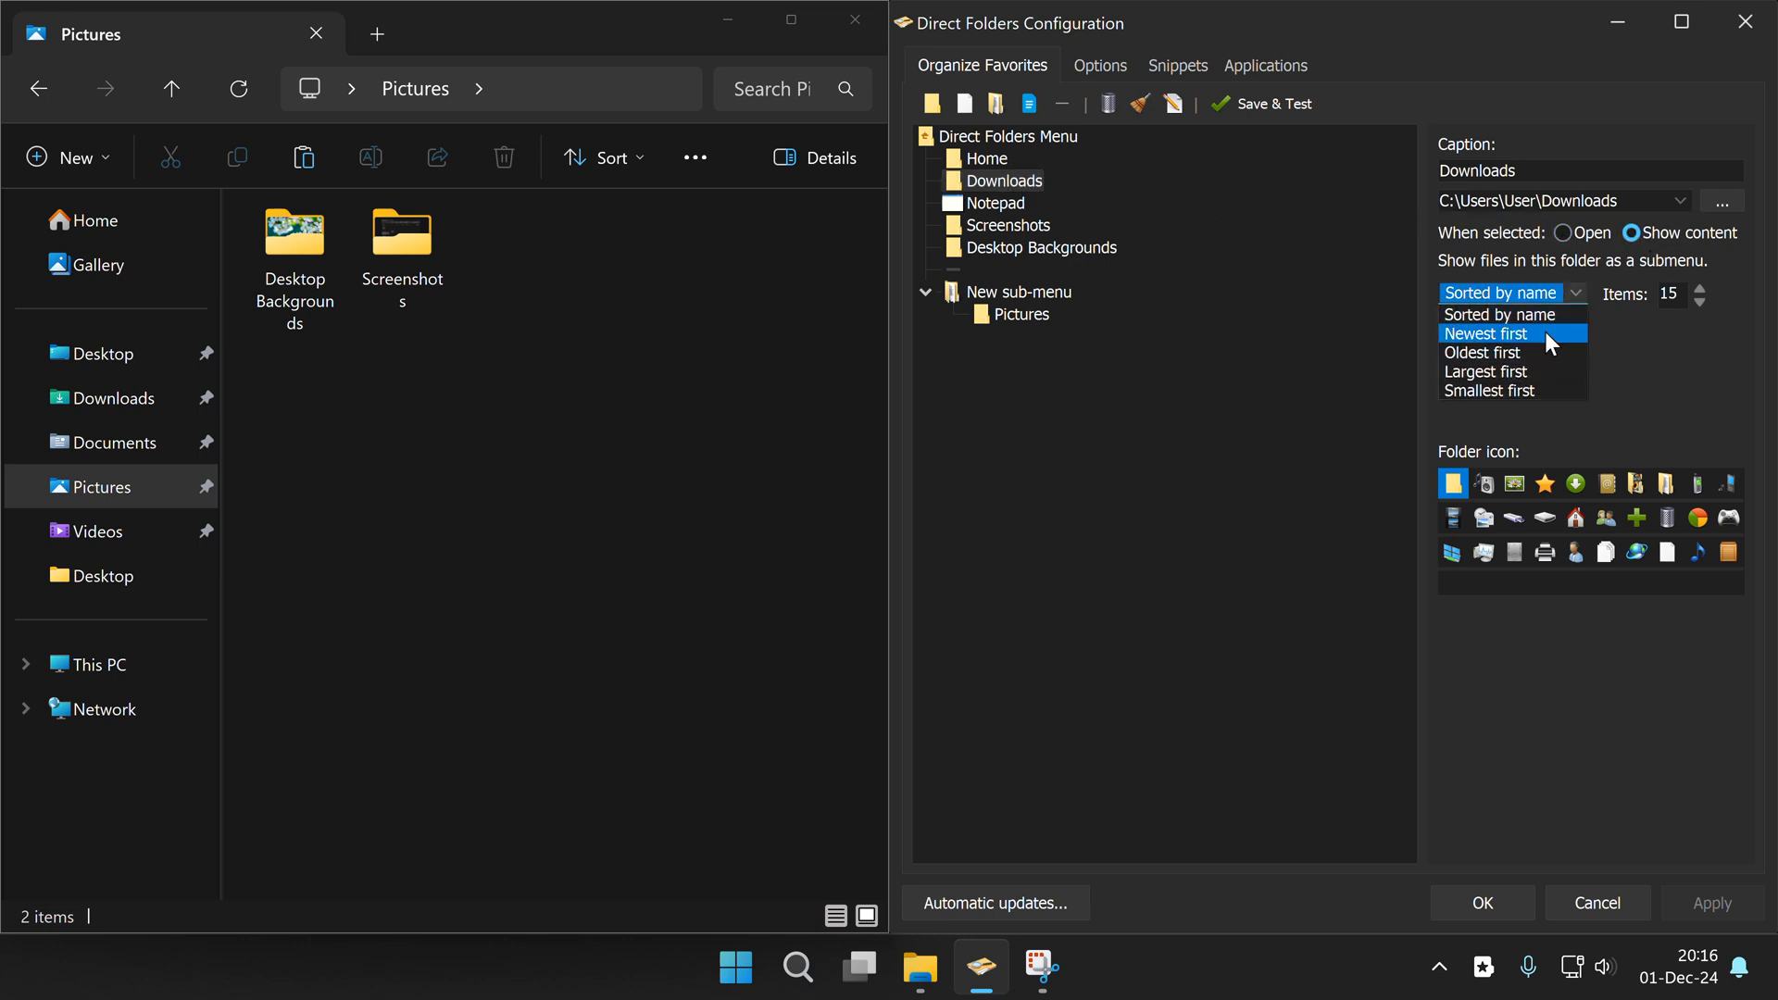
left_click(1486, 334)
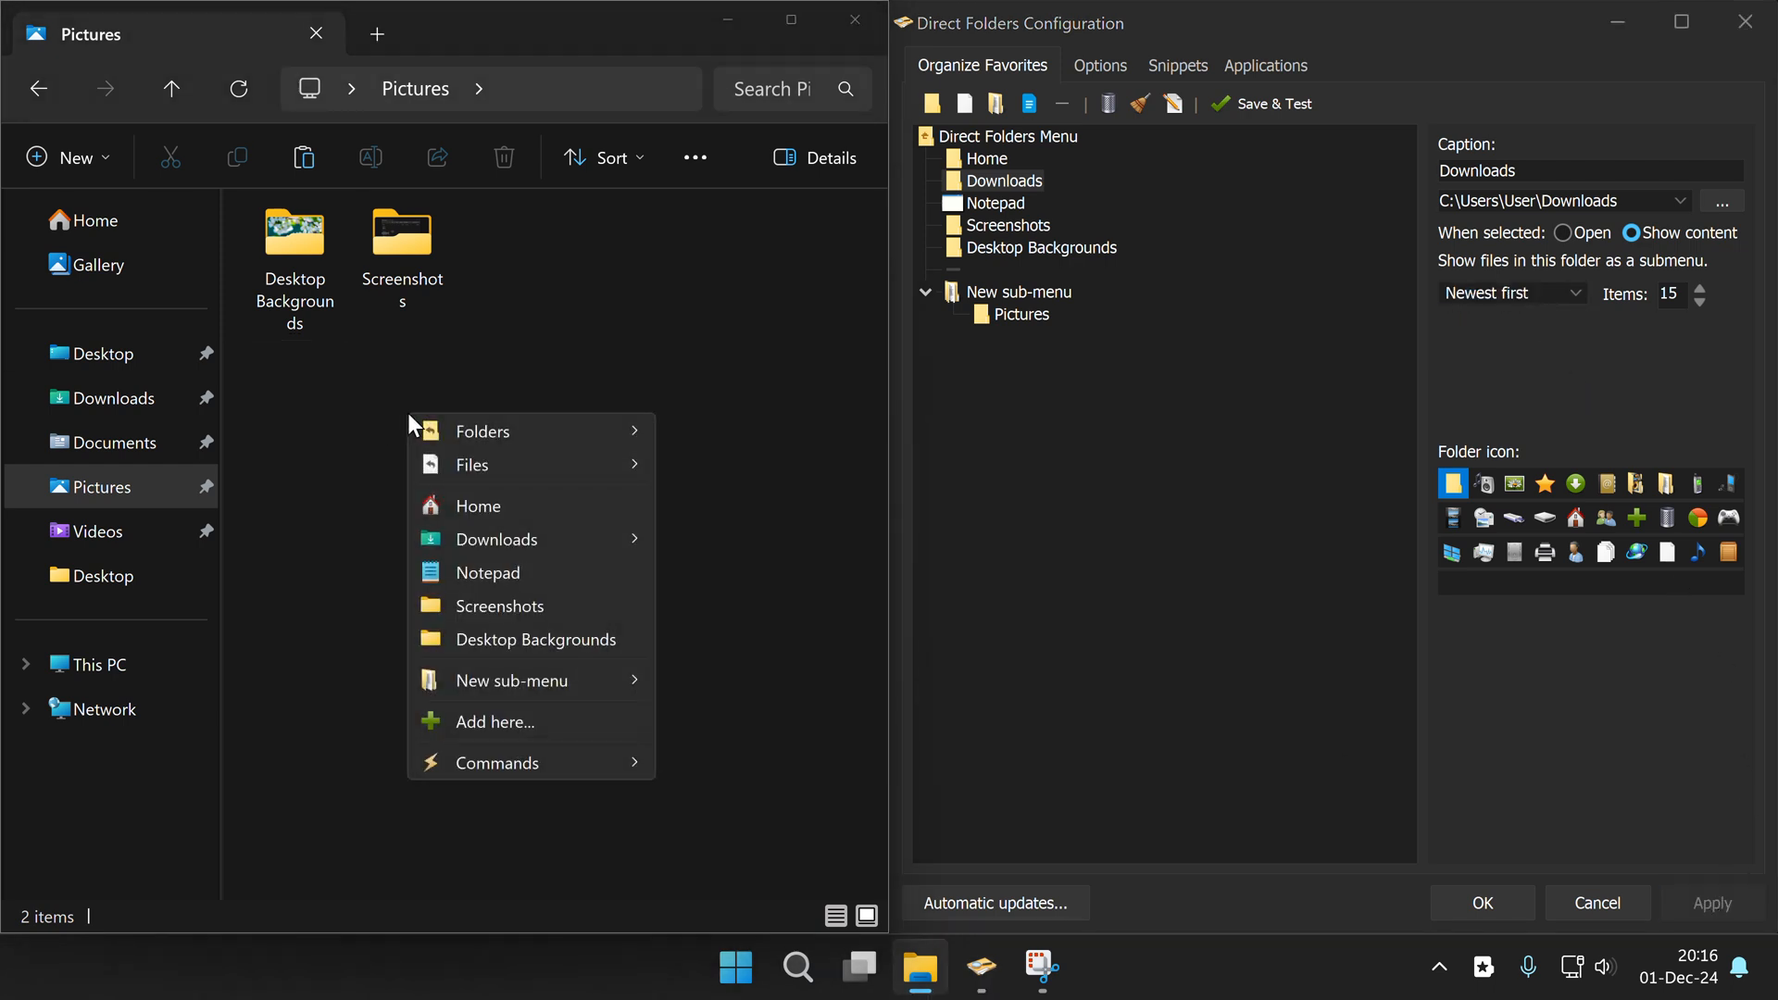
mouse_move(496, 539)
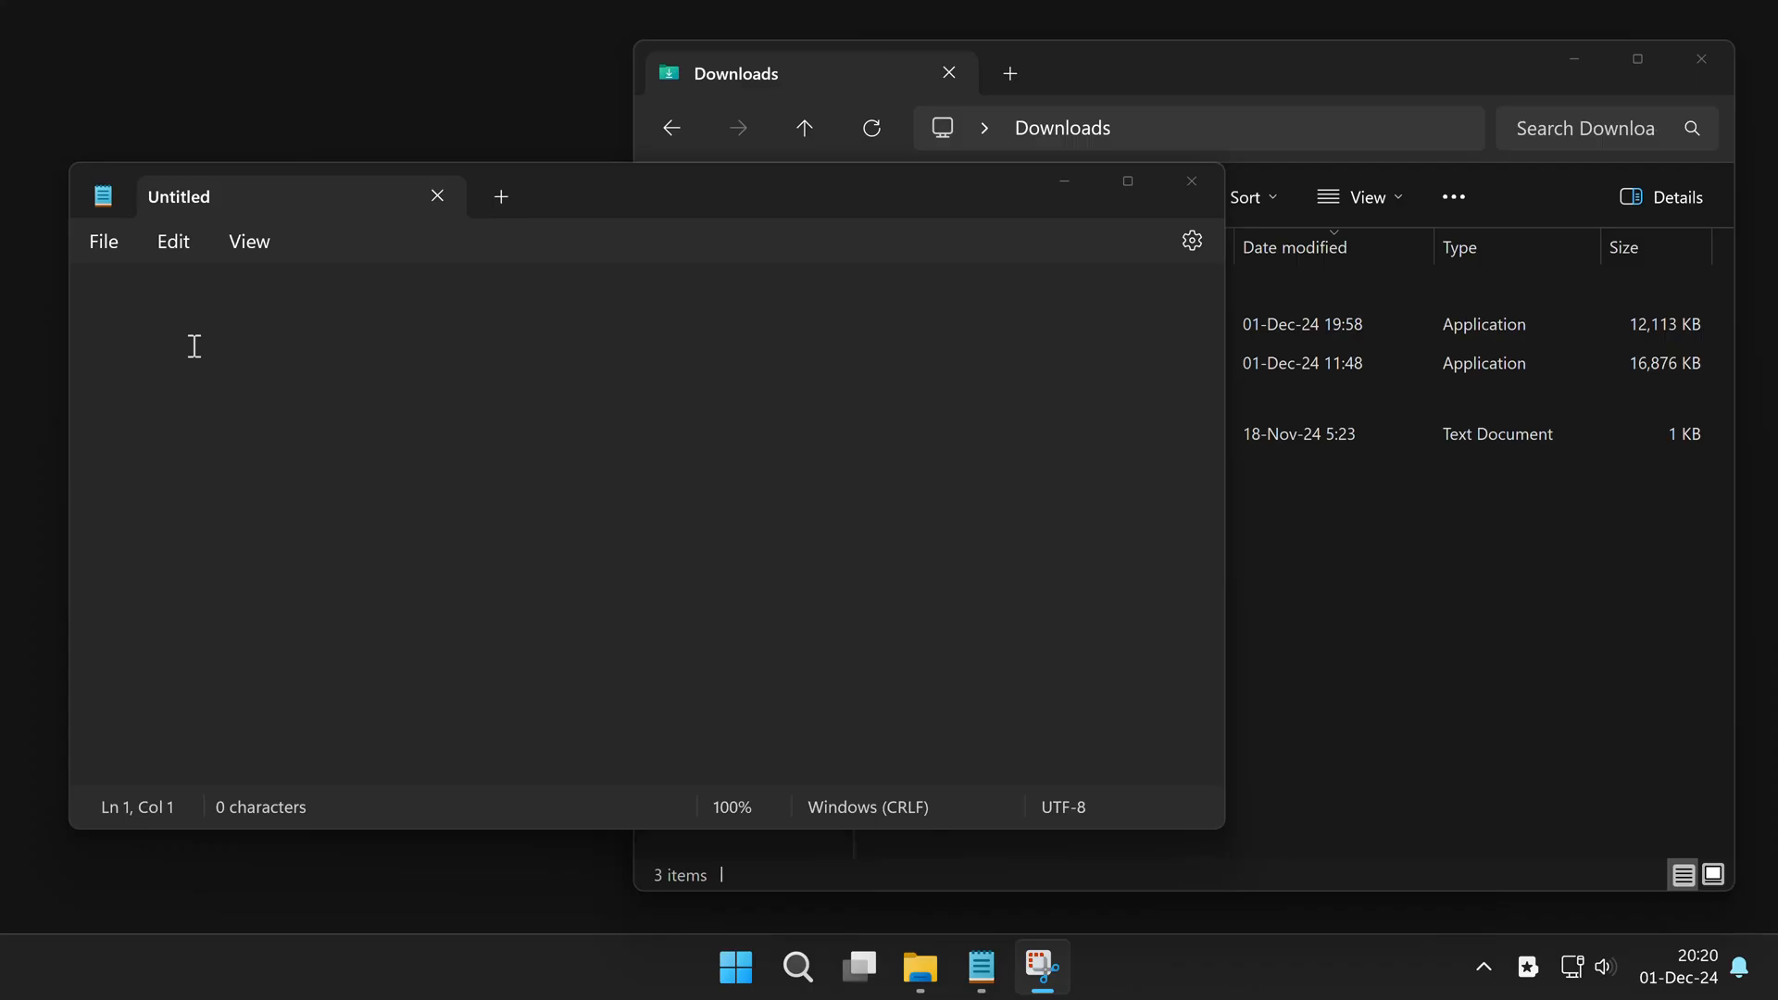
Bring up Notepad's File > Open dialog
left_click(102, 241)
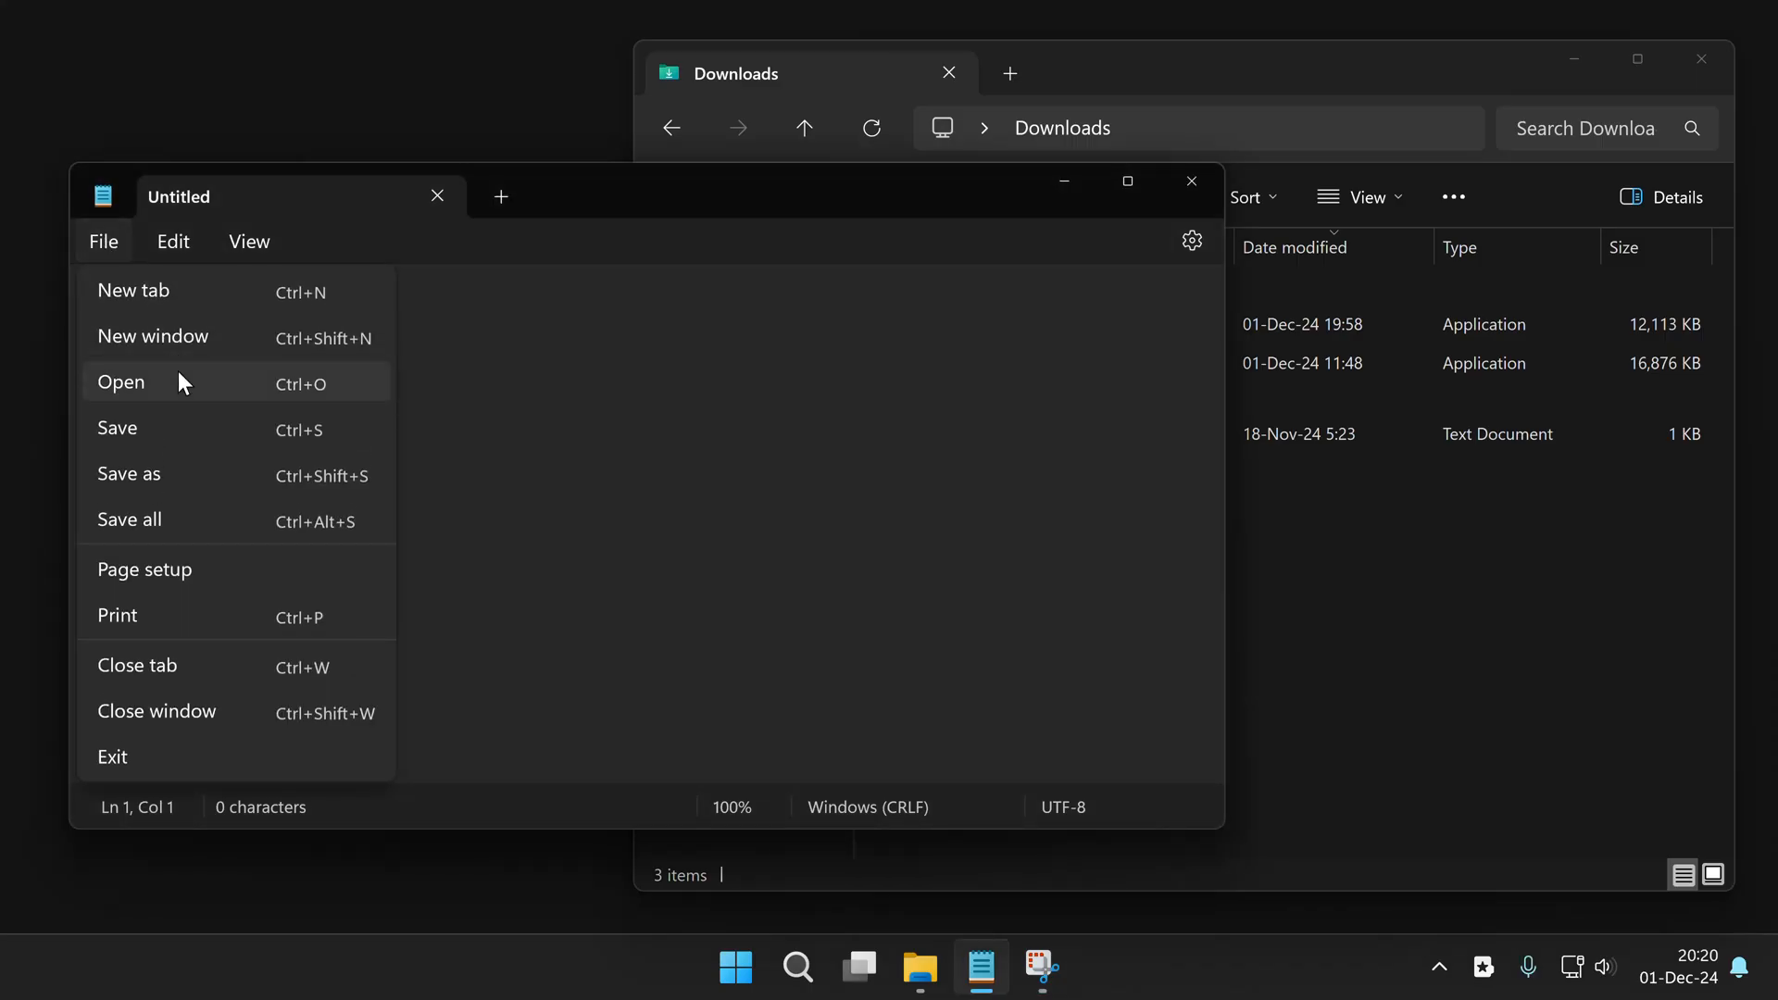
left_click(121, 380)
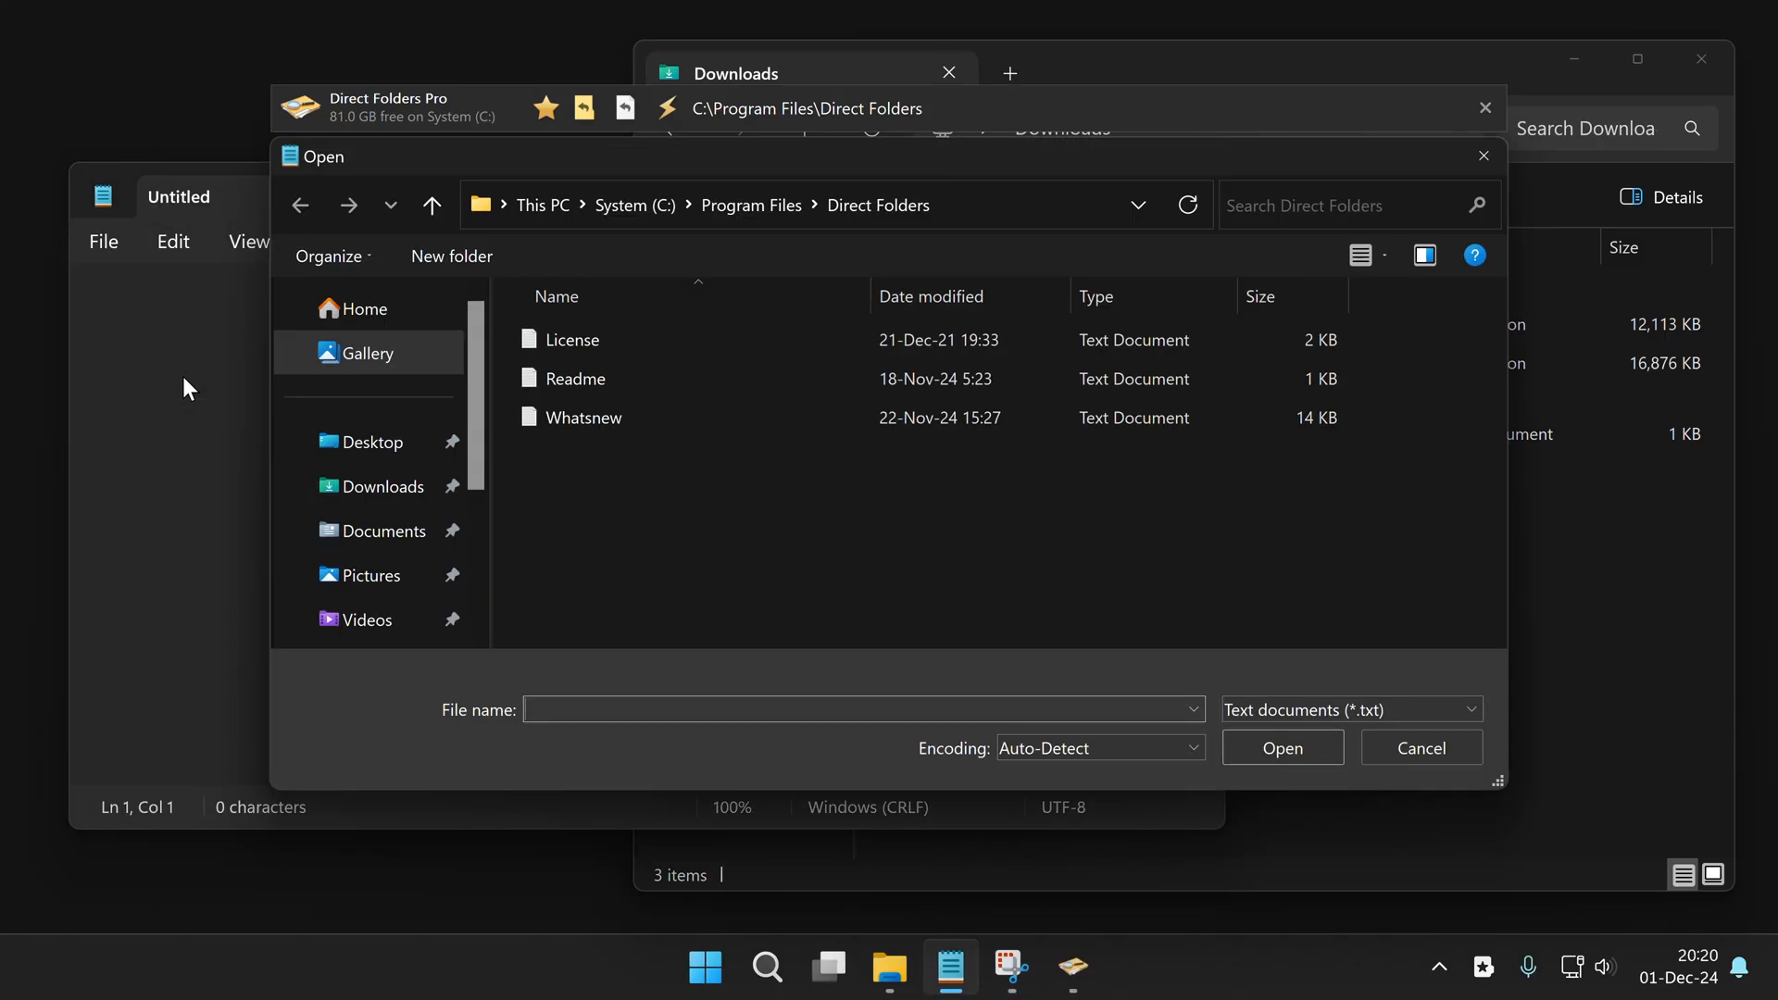
mouse_move(1586, 607)
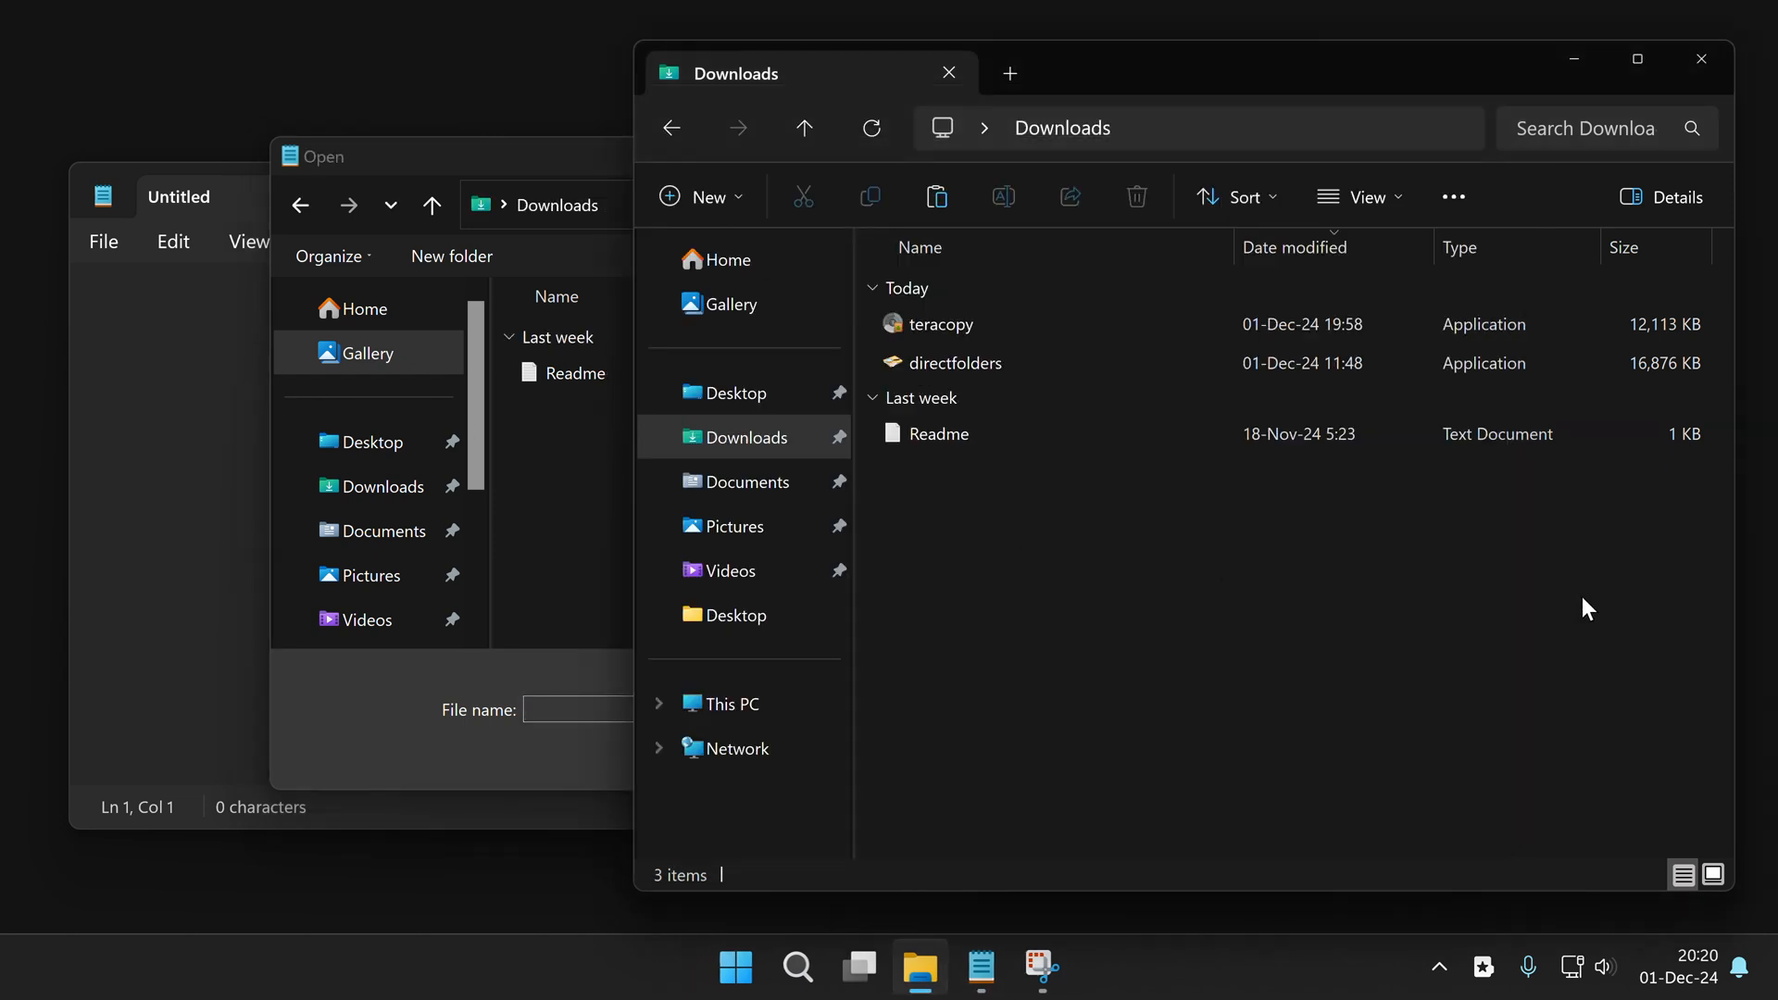
mouse_move(1062, 127)
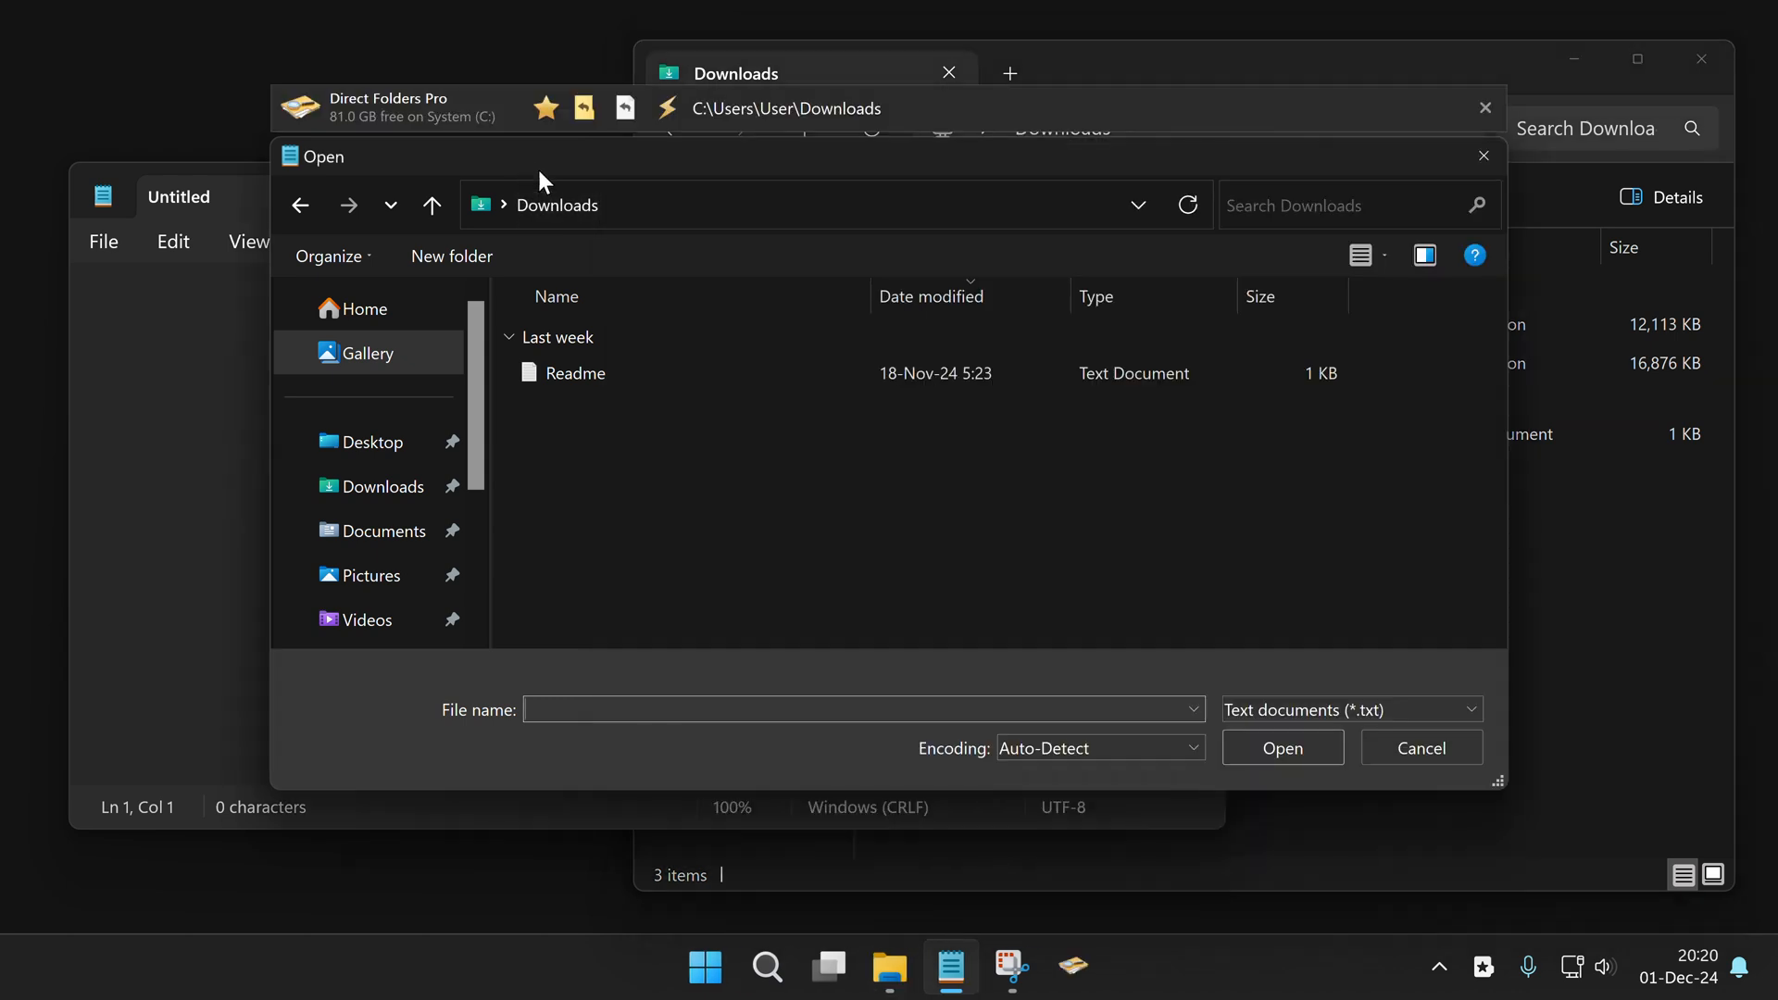
mouse_move(599, 419)
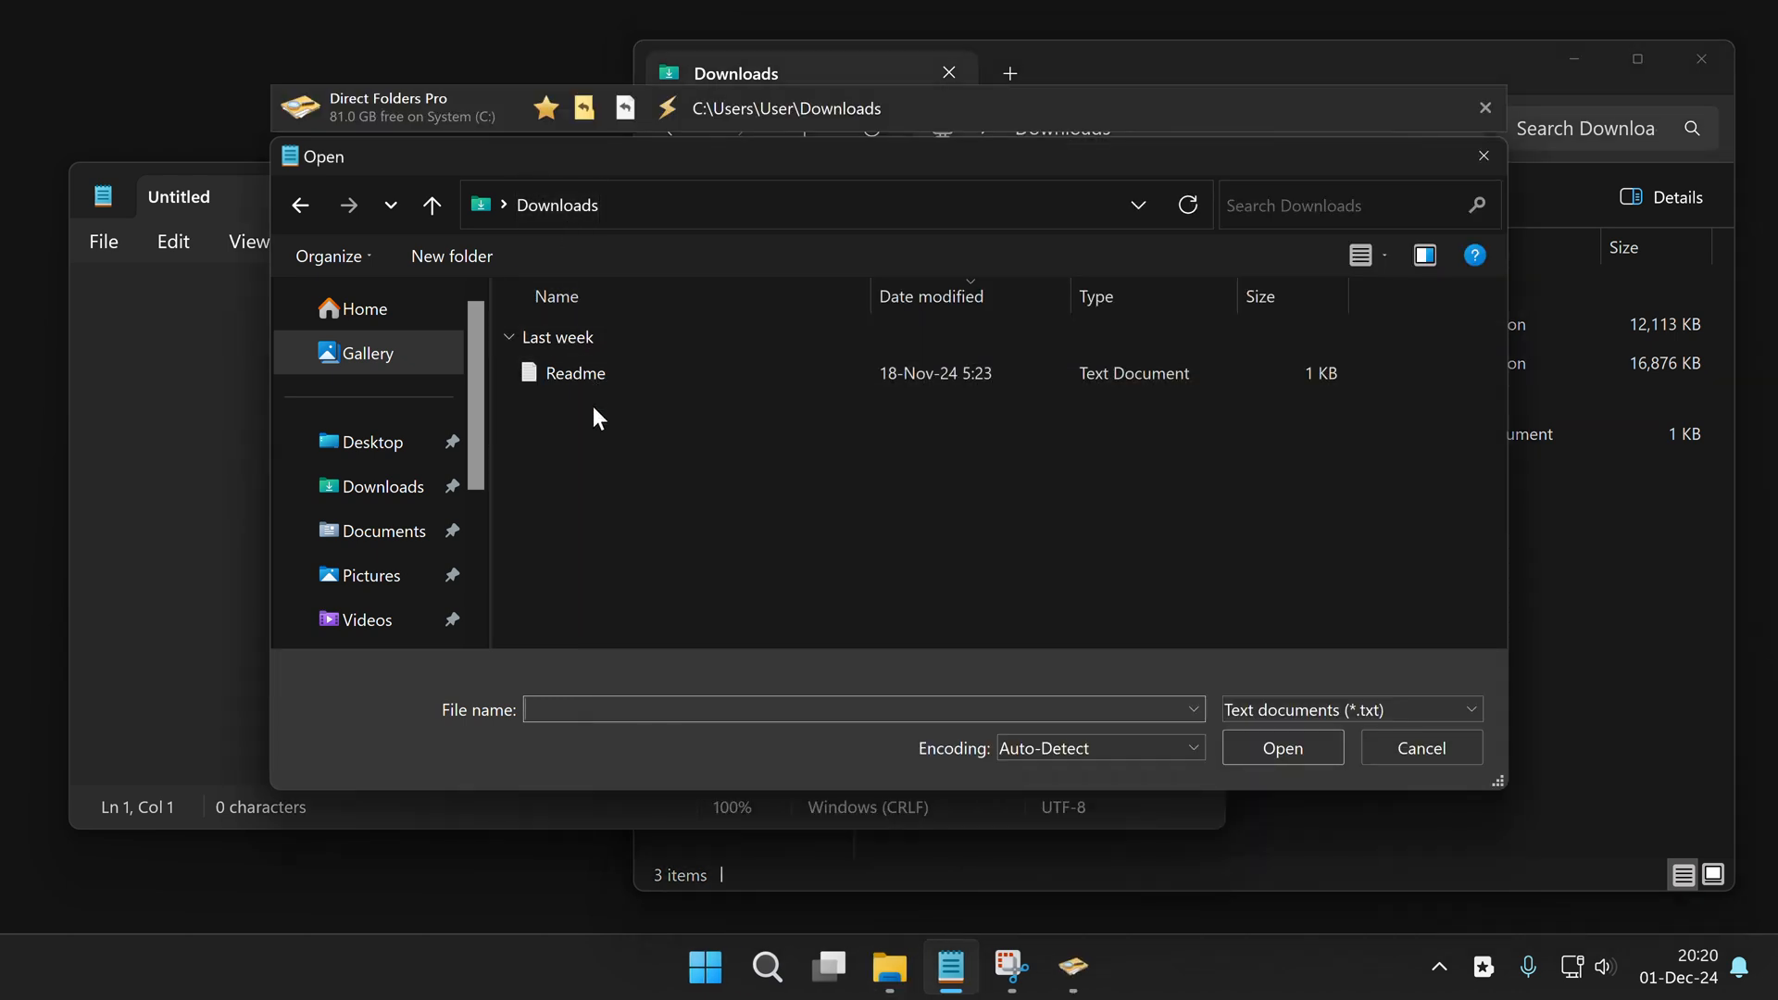